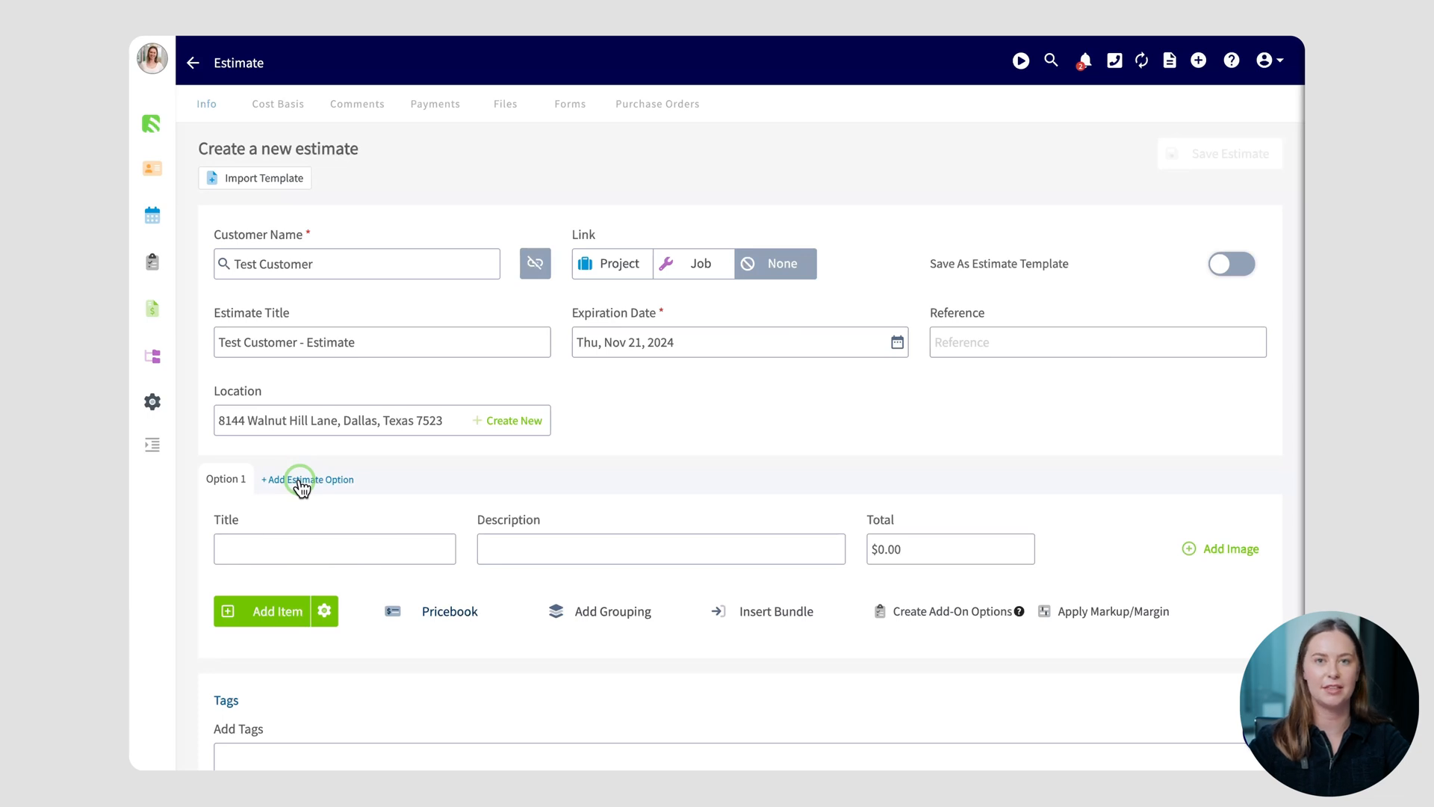
Add a second estimate option, then remove it again and confirm the deletion
{"action": "left_click", "coordinate": [308, 480]}
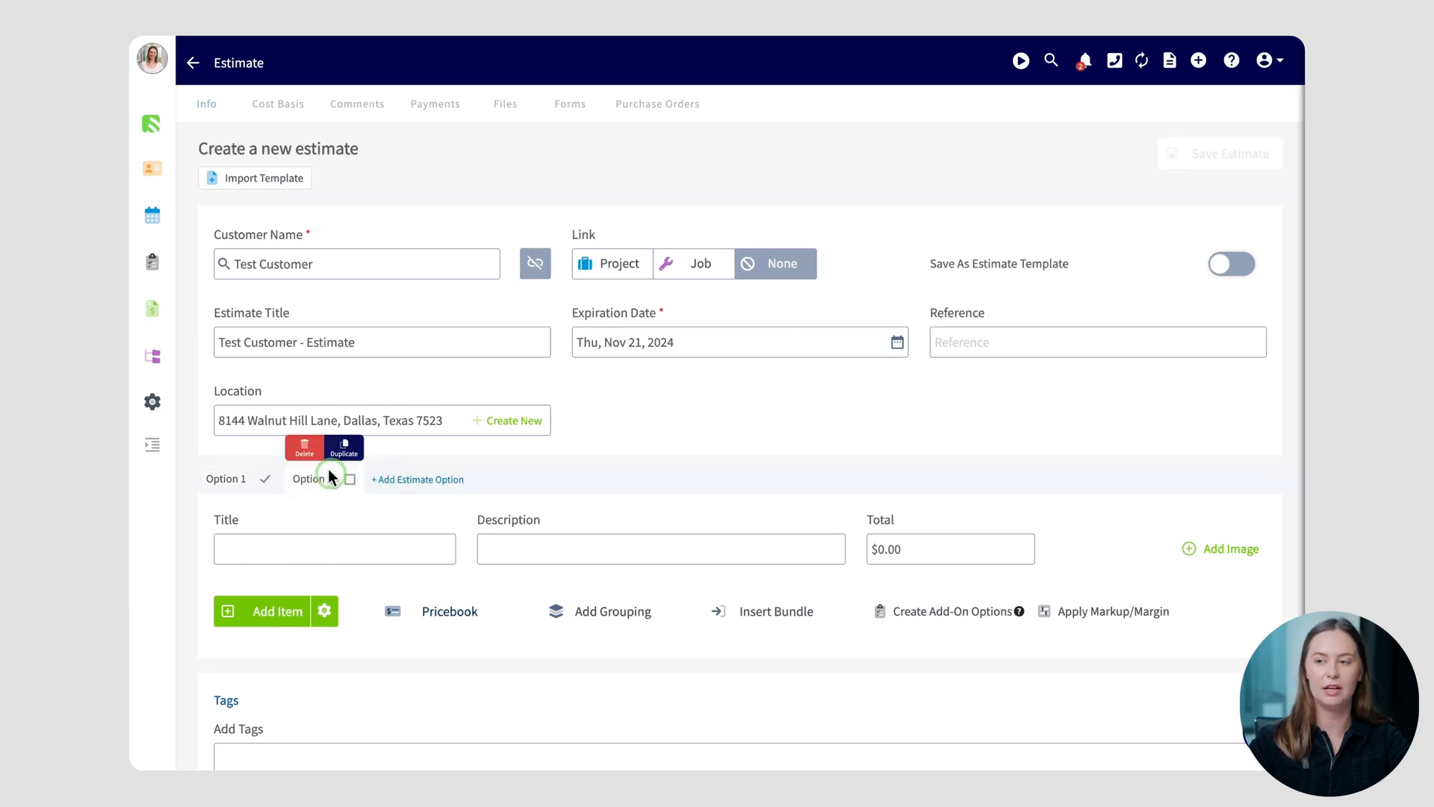
{"action": "left_click", "coordinate": [303, 445]}
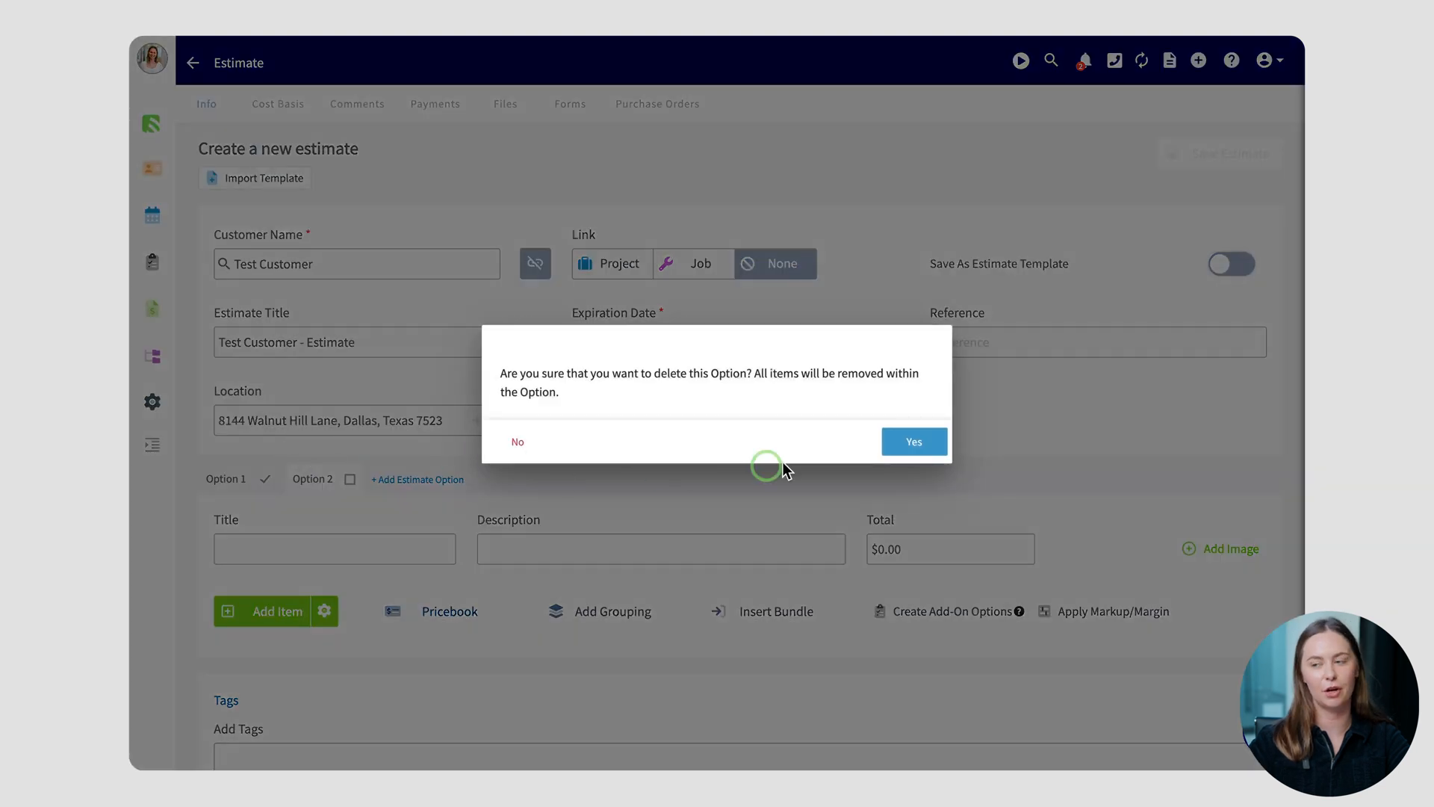
{"action": "left_click", "coordinate": [911, 441]}
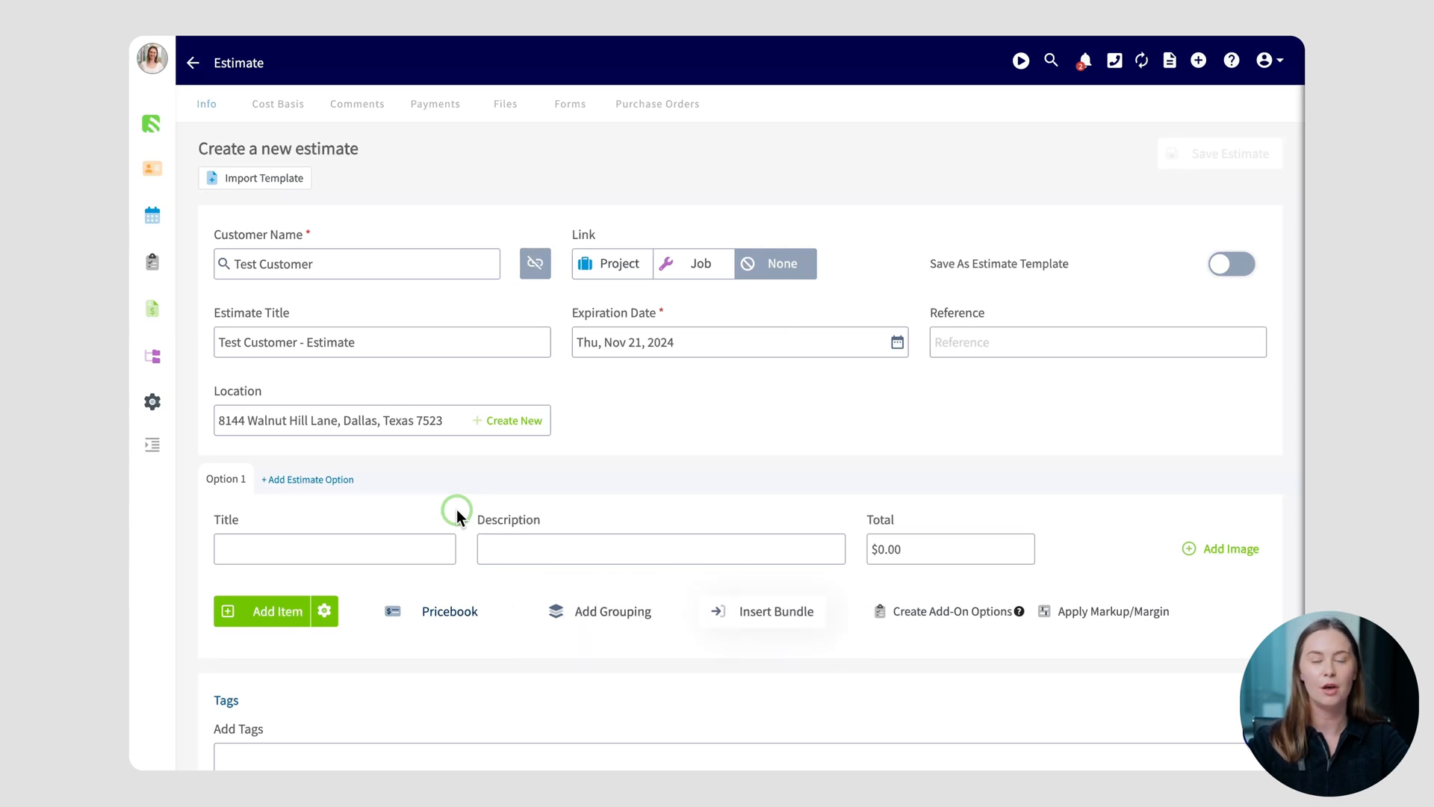
{"action": "mouse_move", "coordinate": [275, 611]}
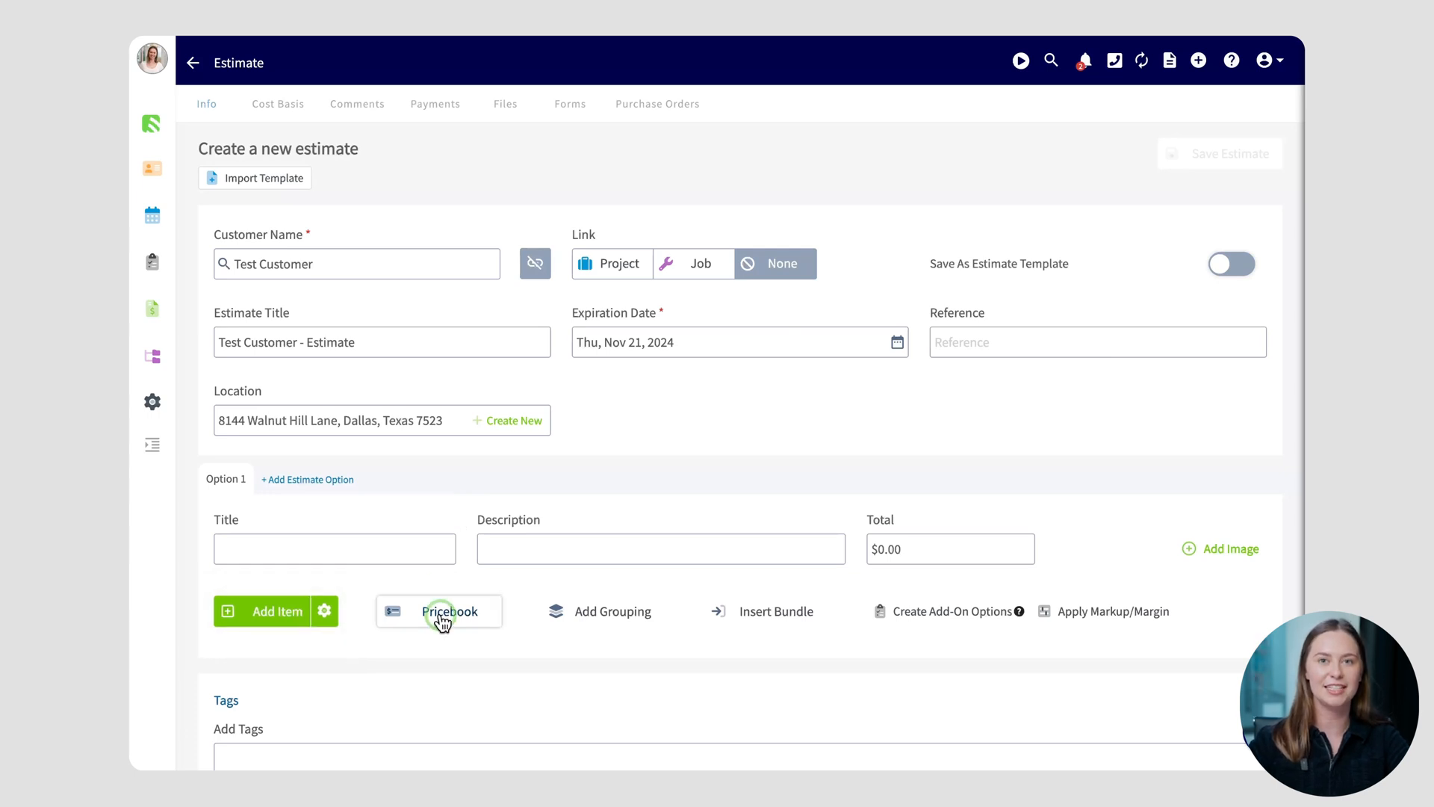
From the FieldPulse 360 Pricebook, add the $274.98 Toilet Tank Rebuild to Option 1
{"action": "left_click", "coordinate": [450, 611]}
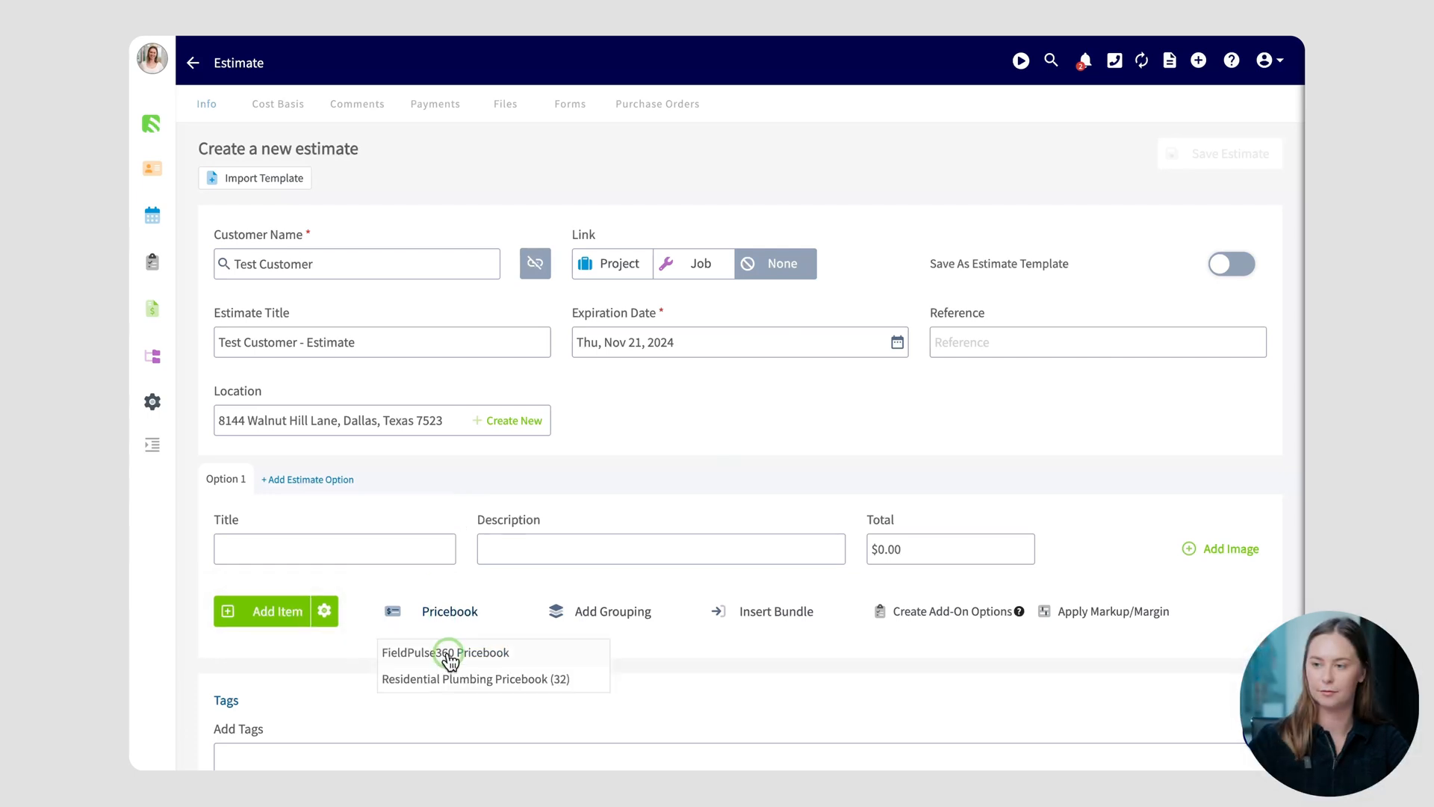
{"action": "left_click", "coordinate": [475, 678]}
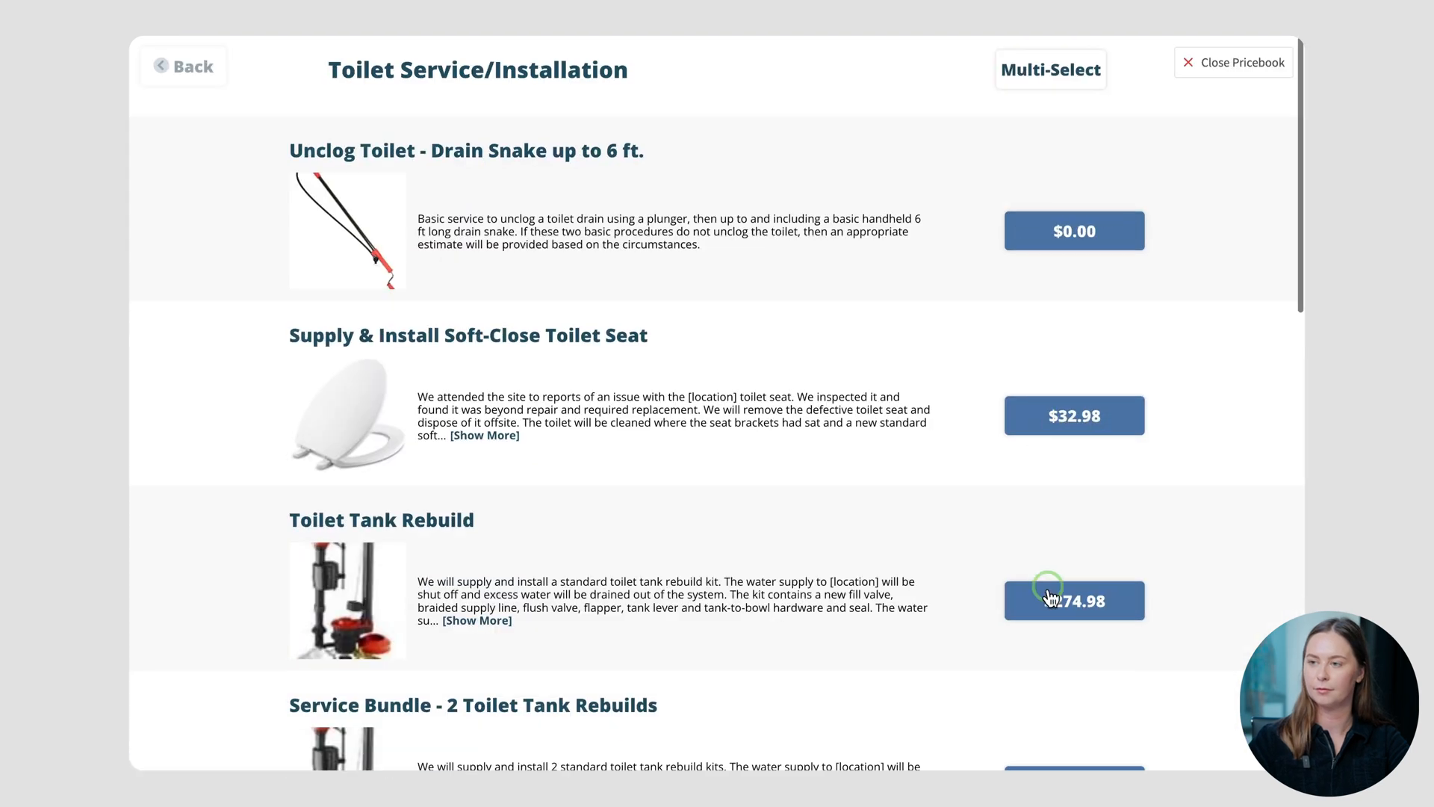
{"action": "left_click", "coordinate": [1074, 601]}
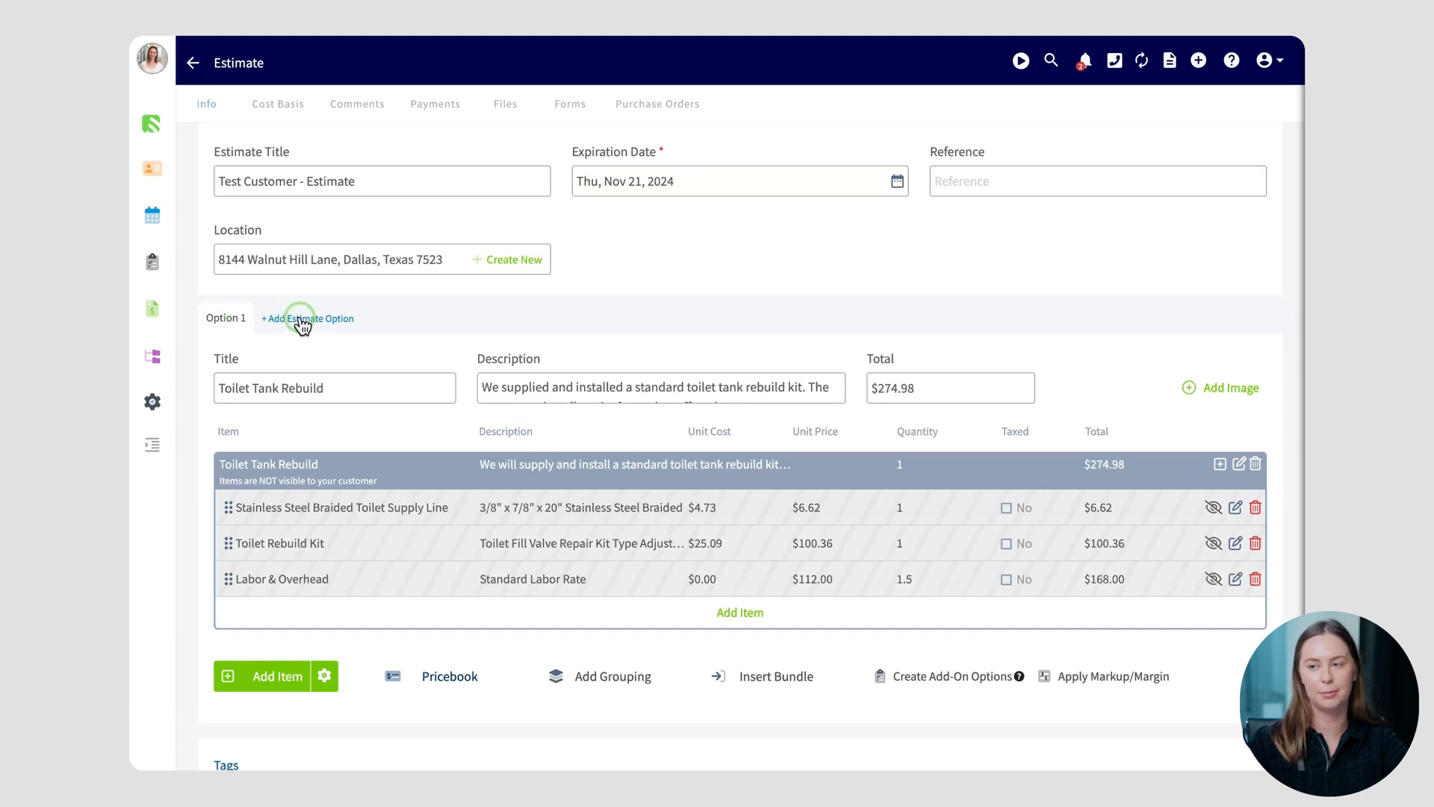
Create Option 2 with a Soft Close Toilet Seat and a $150 Labor line, totalling $203.77
{"action": "left_click", "coordinate": [308, 316]}
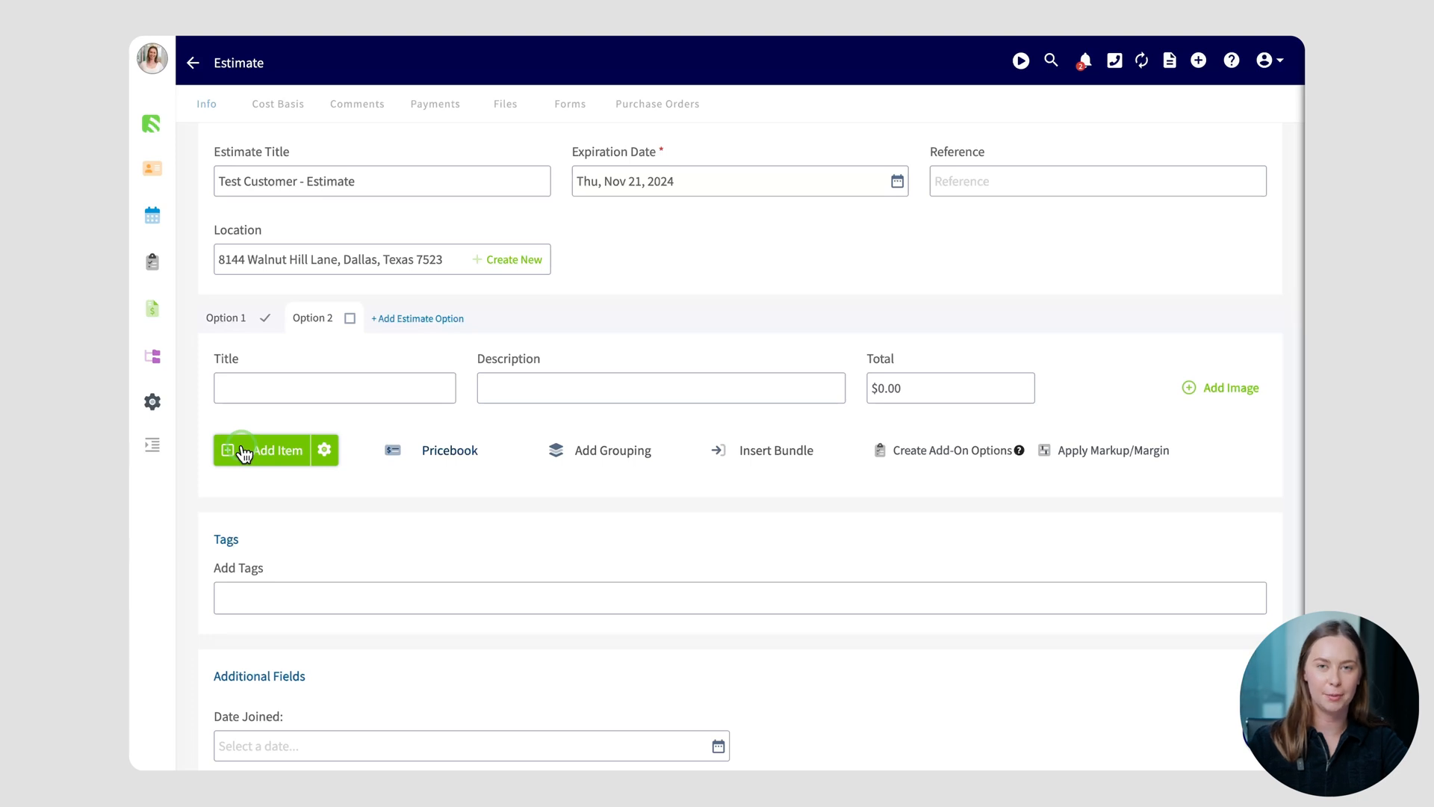
{"action": "left_click", "coordinate": [278, 450]}
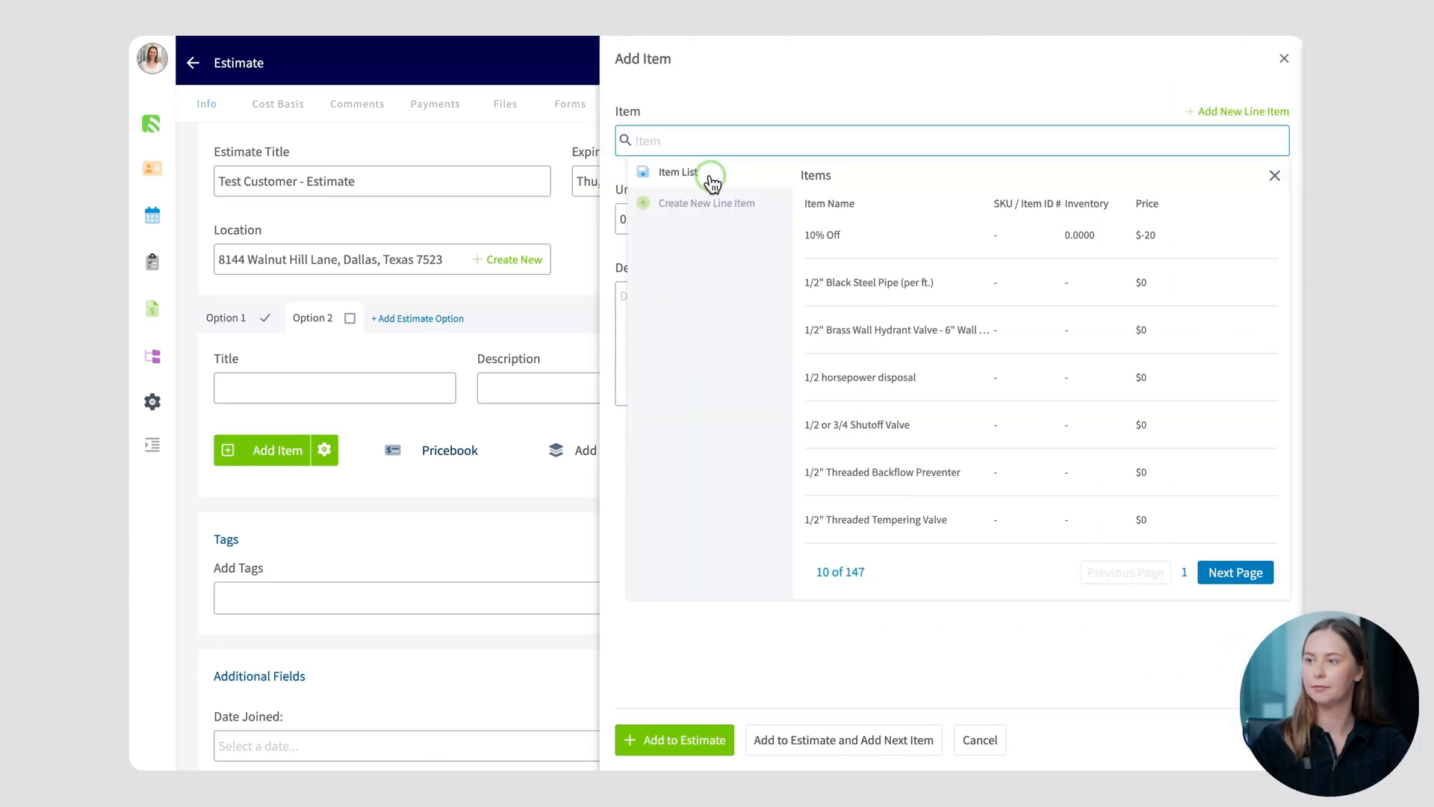
{"action": "type", "text": "toilet"}
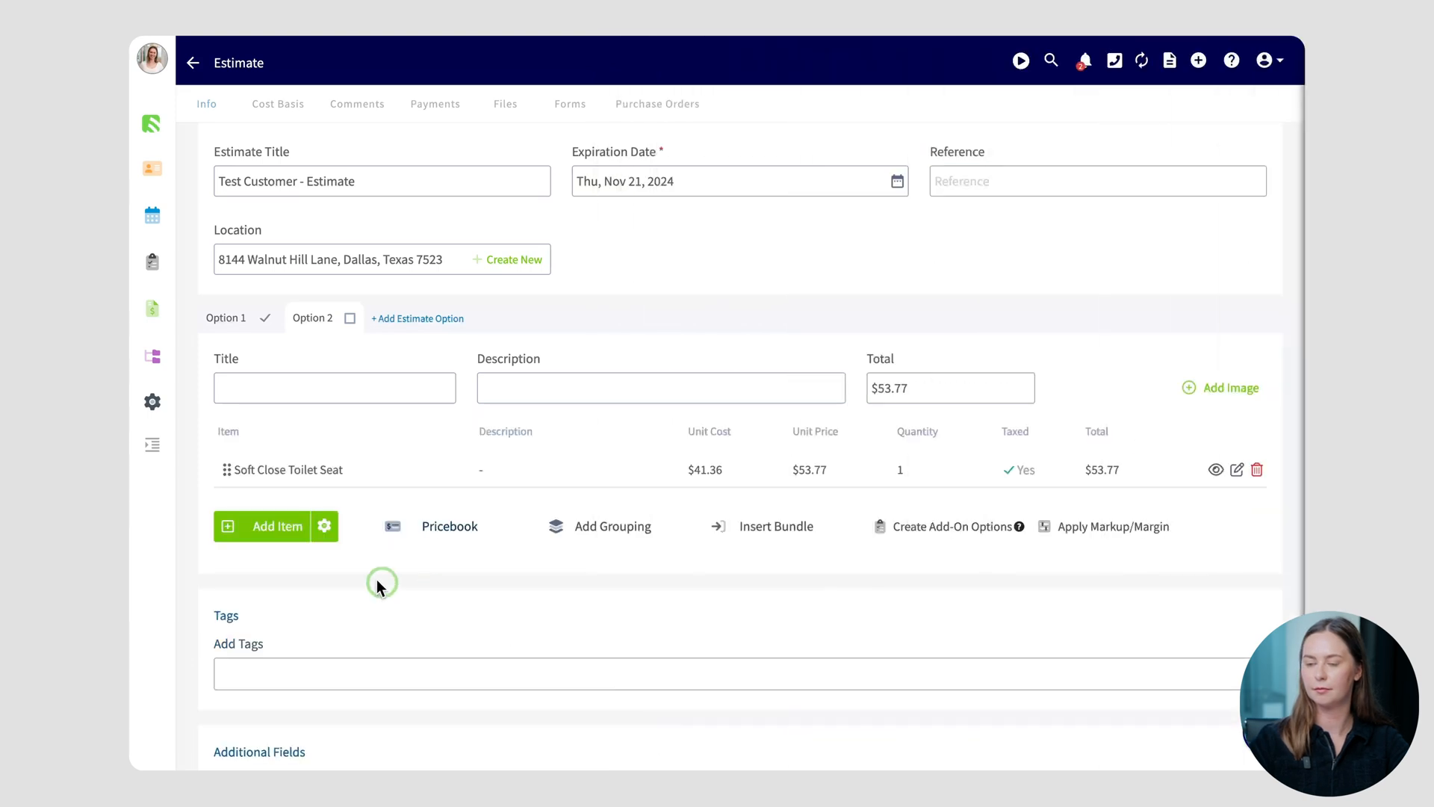
{"action": "left_click", "coordinate": [278, 526]}
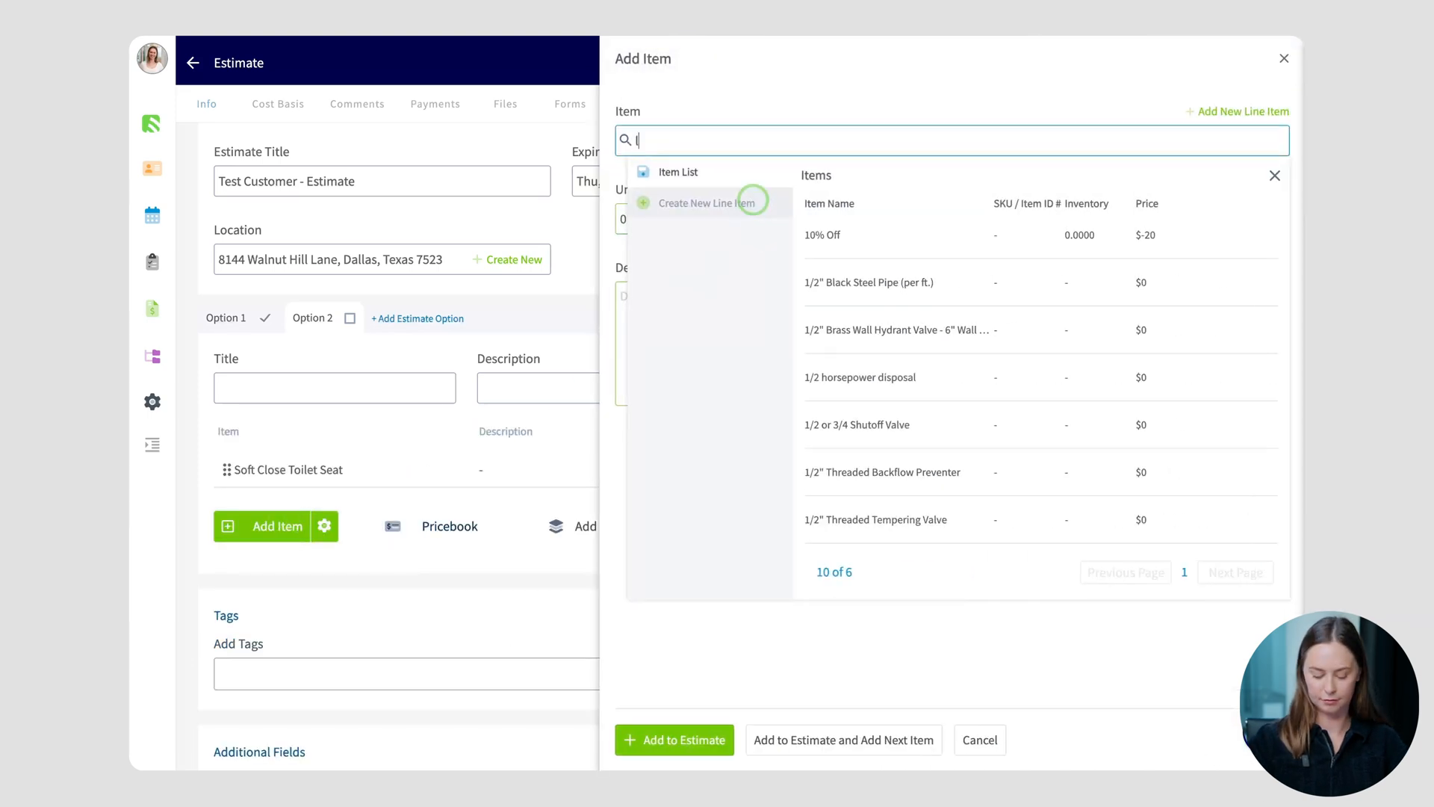
{"action": "type", "text": "Labor"}
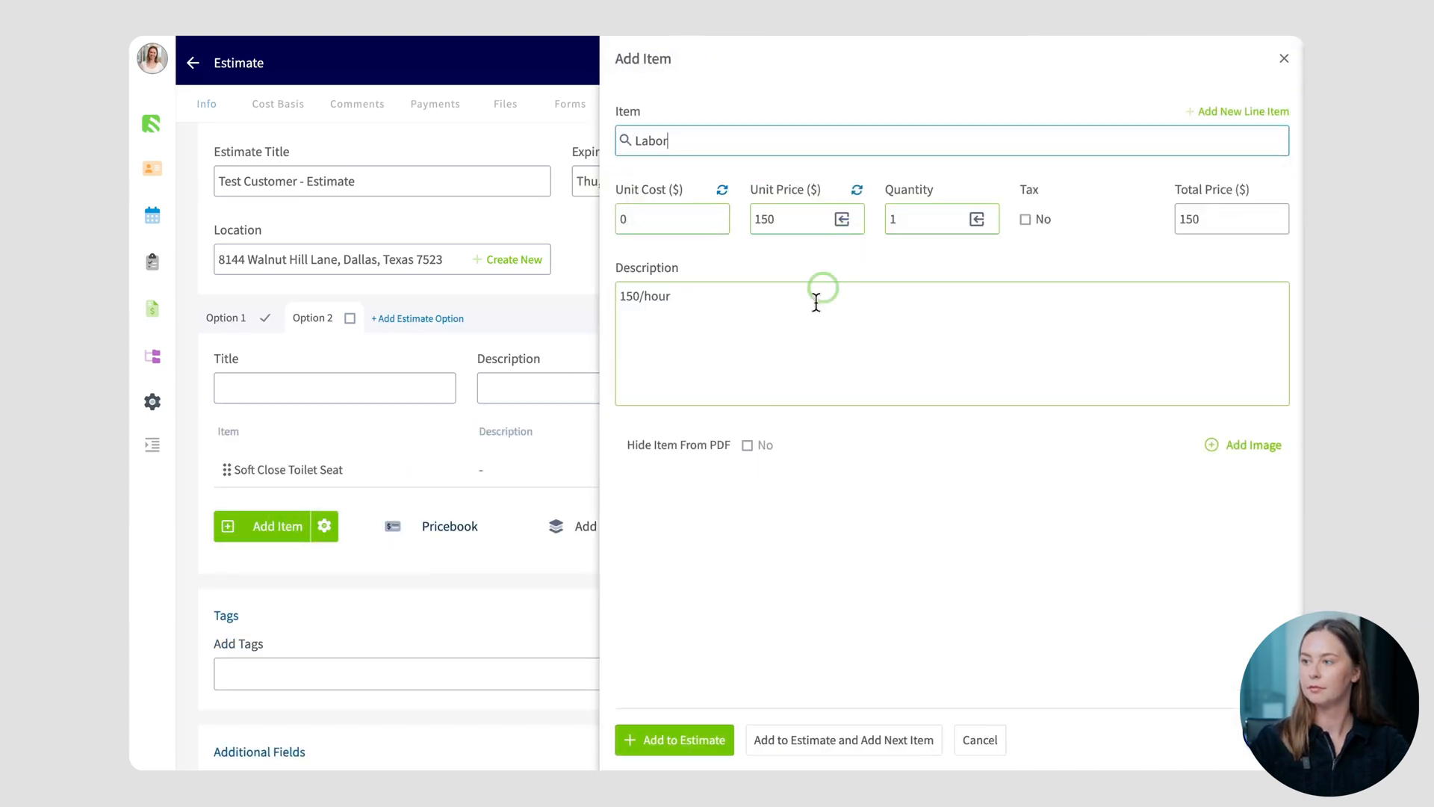
{"action": "left_click", "coordinate": [674, 739]}
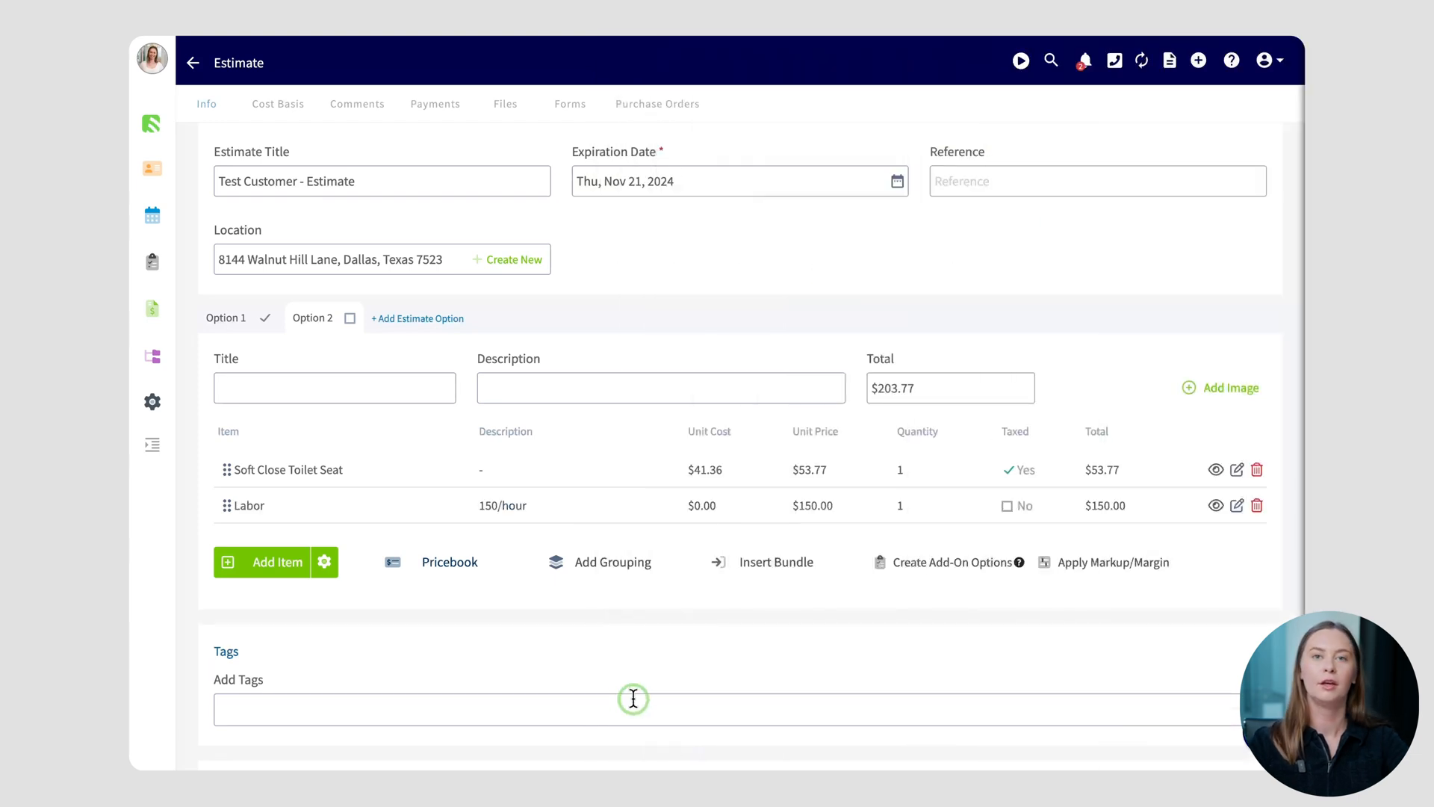
{"action": "mouse_move", "coordinate": [698, 320]}
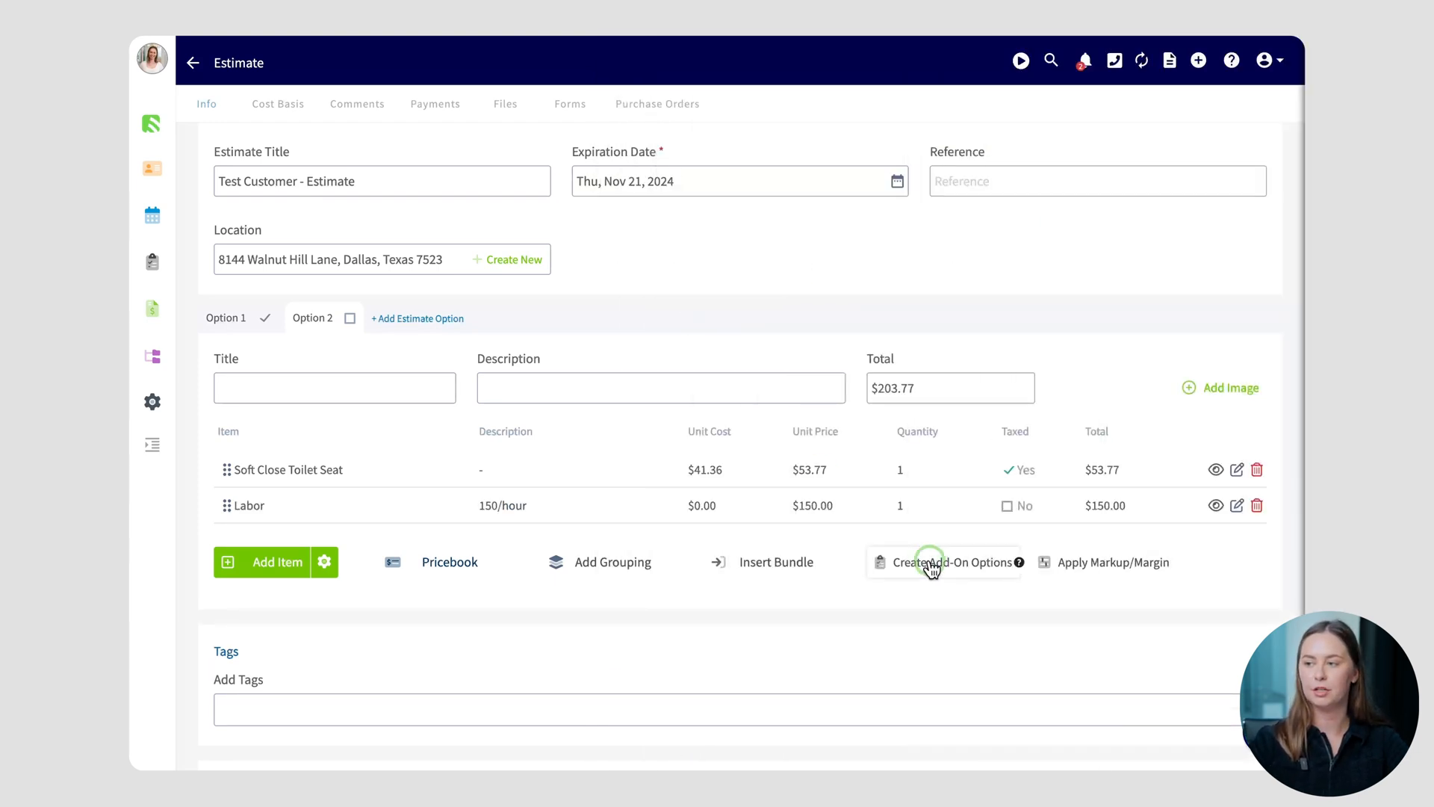
Create add-on options and put the $99 Maintenance Agreement into a second add-on
{"action": "left_click", "coordinate": [942, 562]}
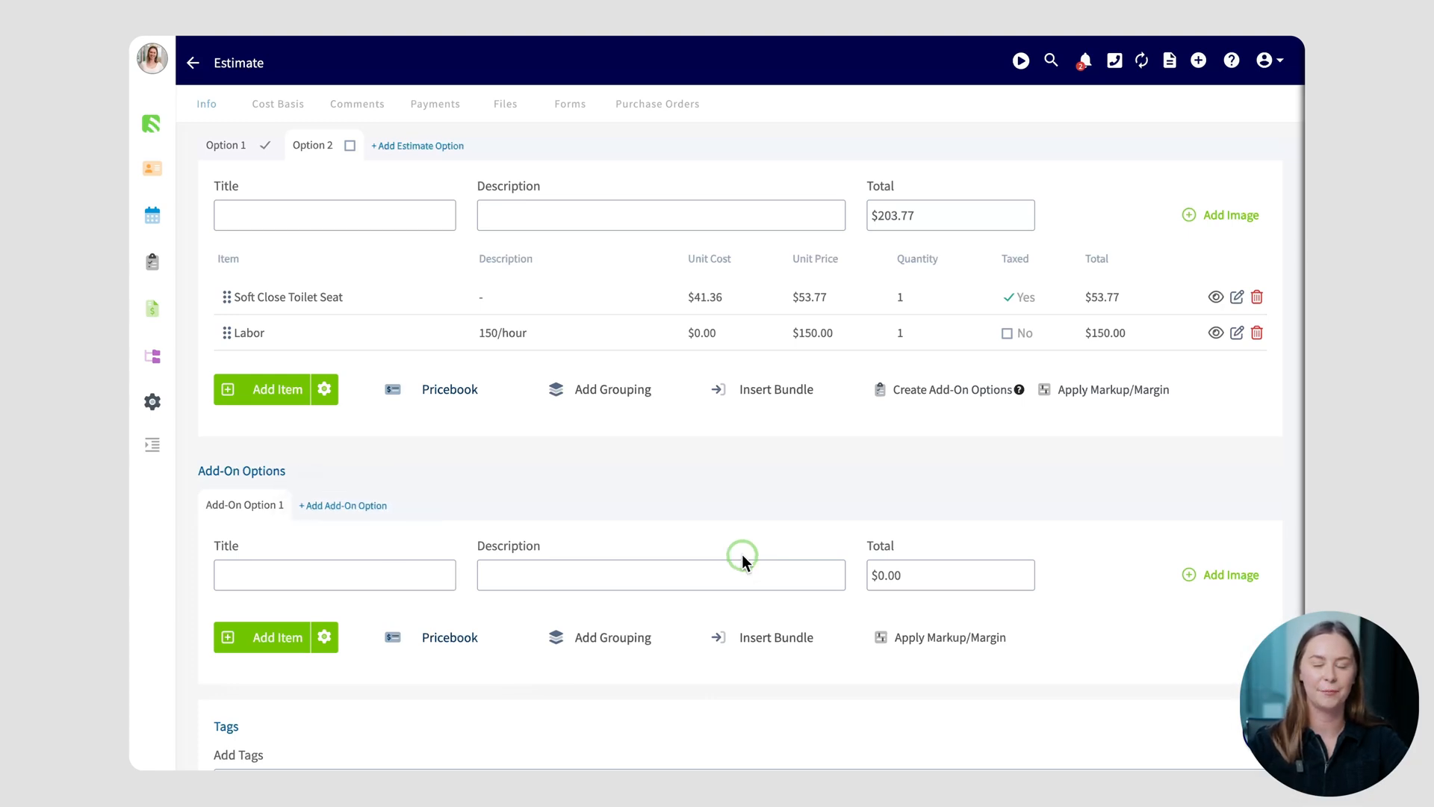
{"action": "left_click", "coordinate": [450, 637]}
{"action": "type", "text": "mainten"}
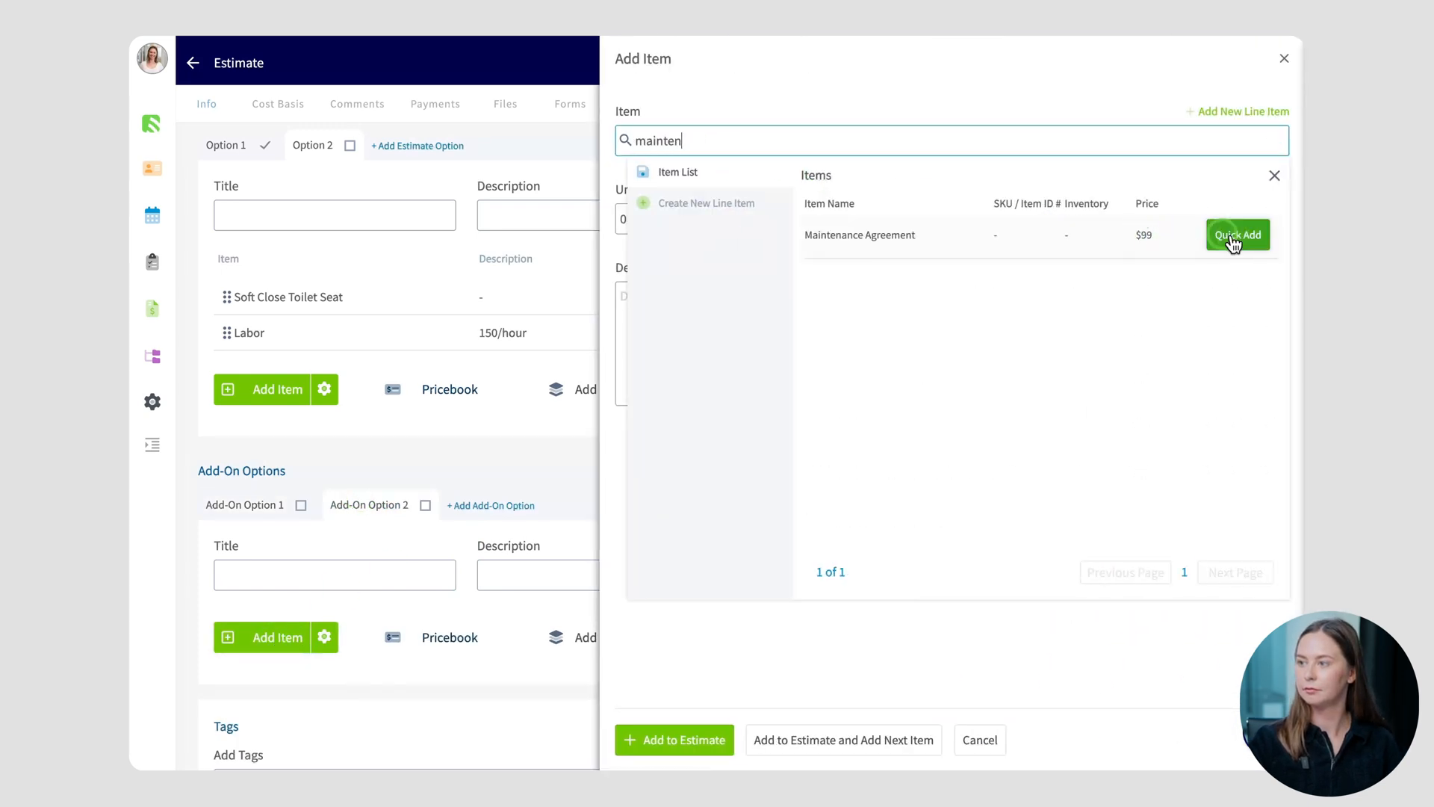
{"action": "left_click", "coordinate": [1237, 234]}
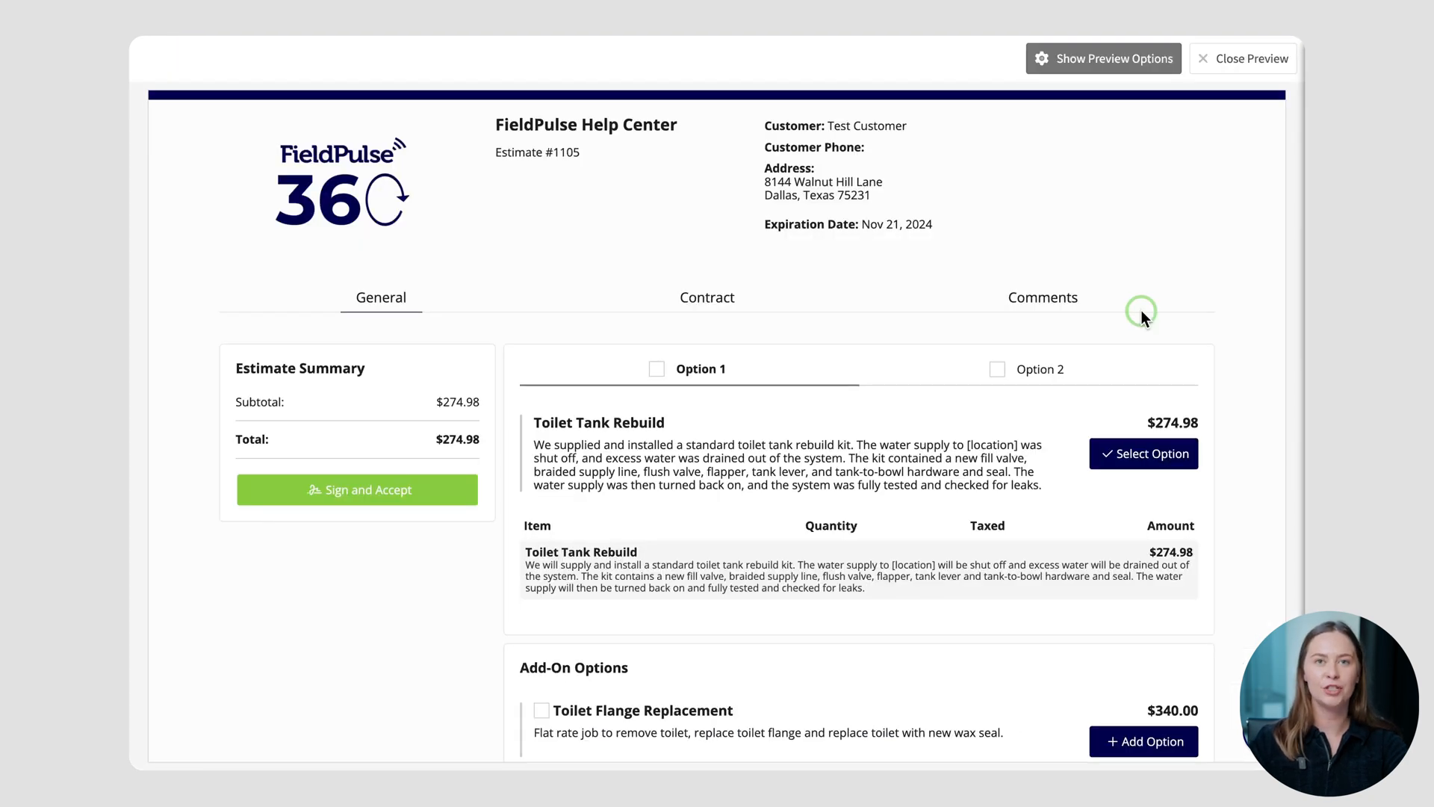
{"action": "mouse_move", "coordinate": [794, 361]}
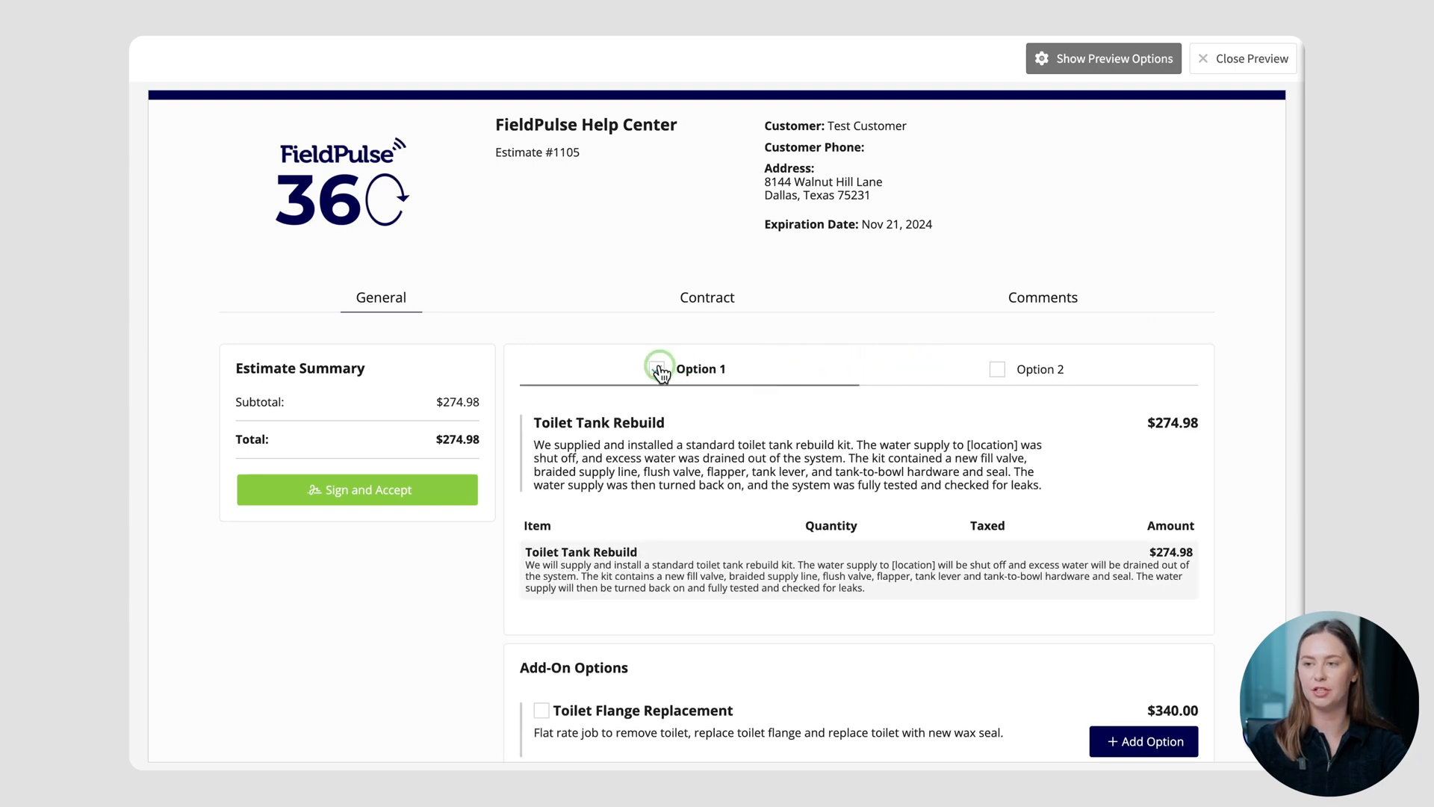
Choose Option 1 in the estimate preview and move on toward a new Test Customer invoice
{"action": "left_click", "coordinate": [655, 369]}
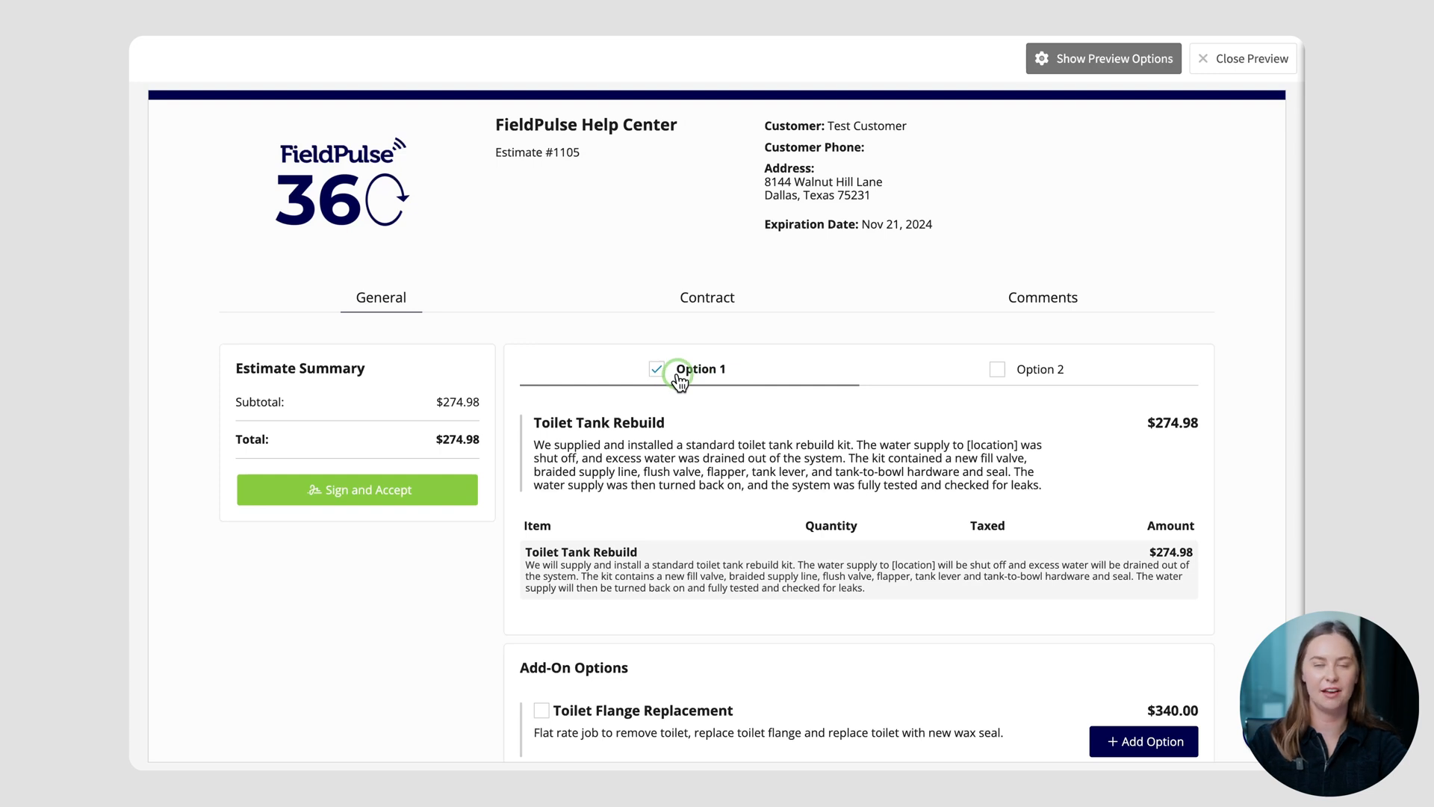
{"action": "scroll", "scroll_direction": "down", "scroll_amount": 3}
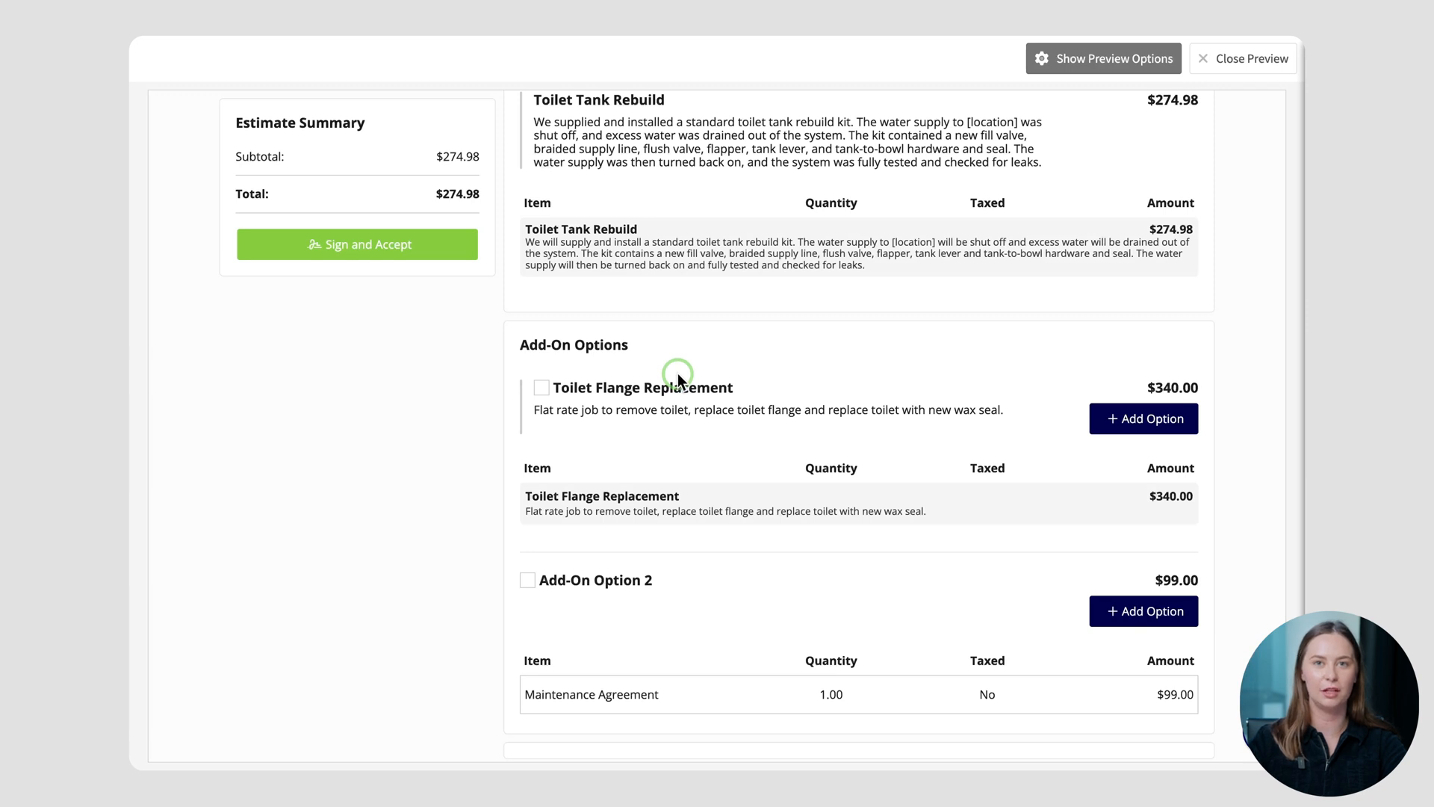
{"action": "left_click", "coordinate": [1143, 418]}
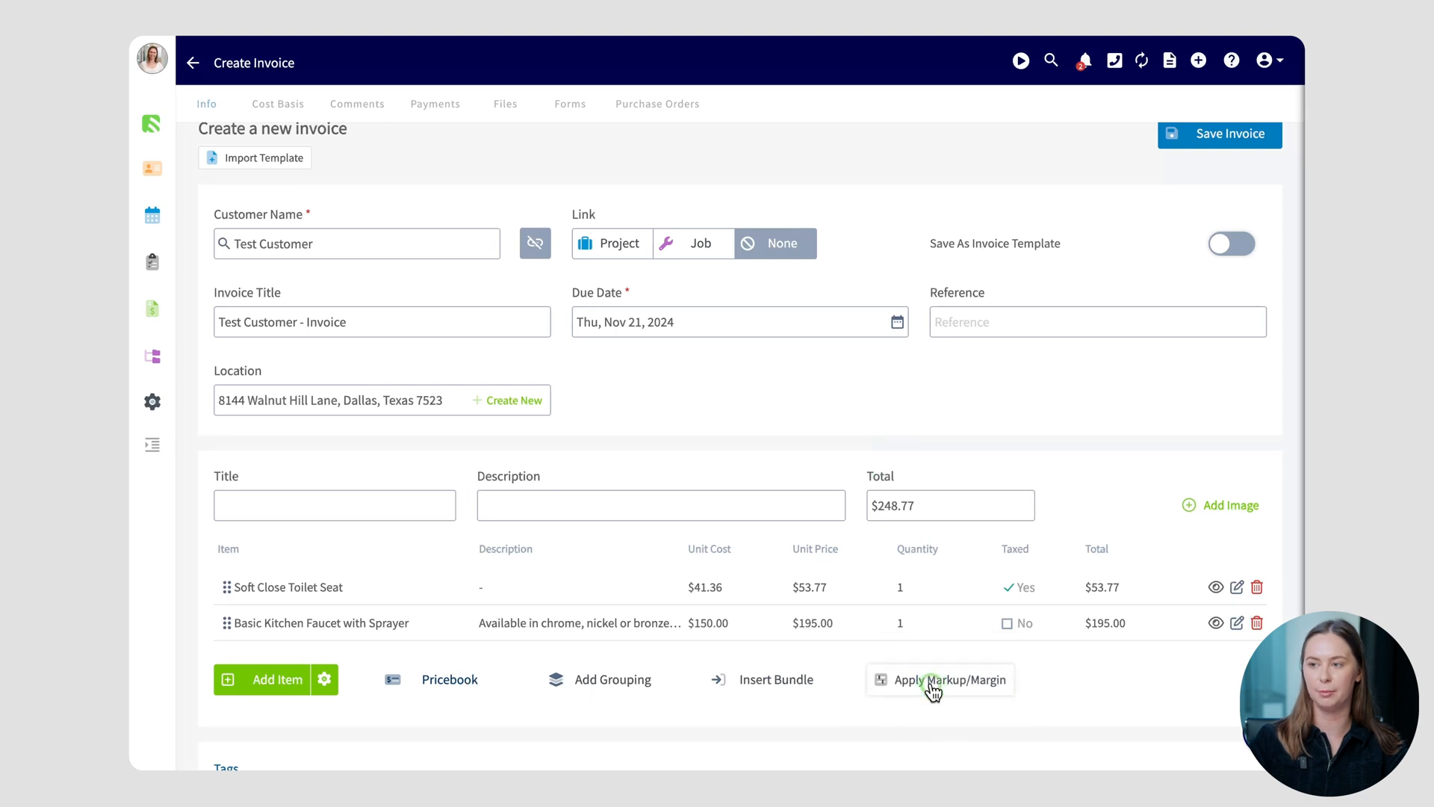
Apply a 50% markup to all invoice items, raising the total to $287.04
{"action": "left_click", "coordinate": [940, 678]}
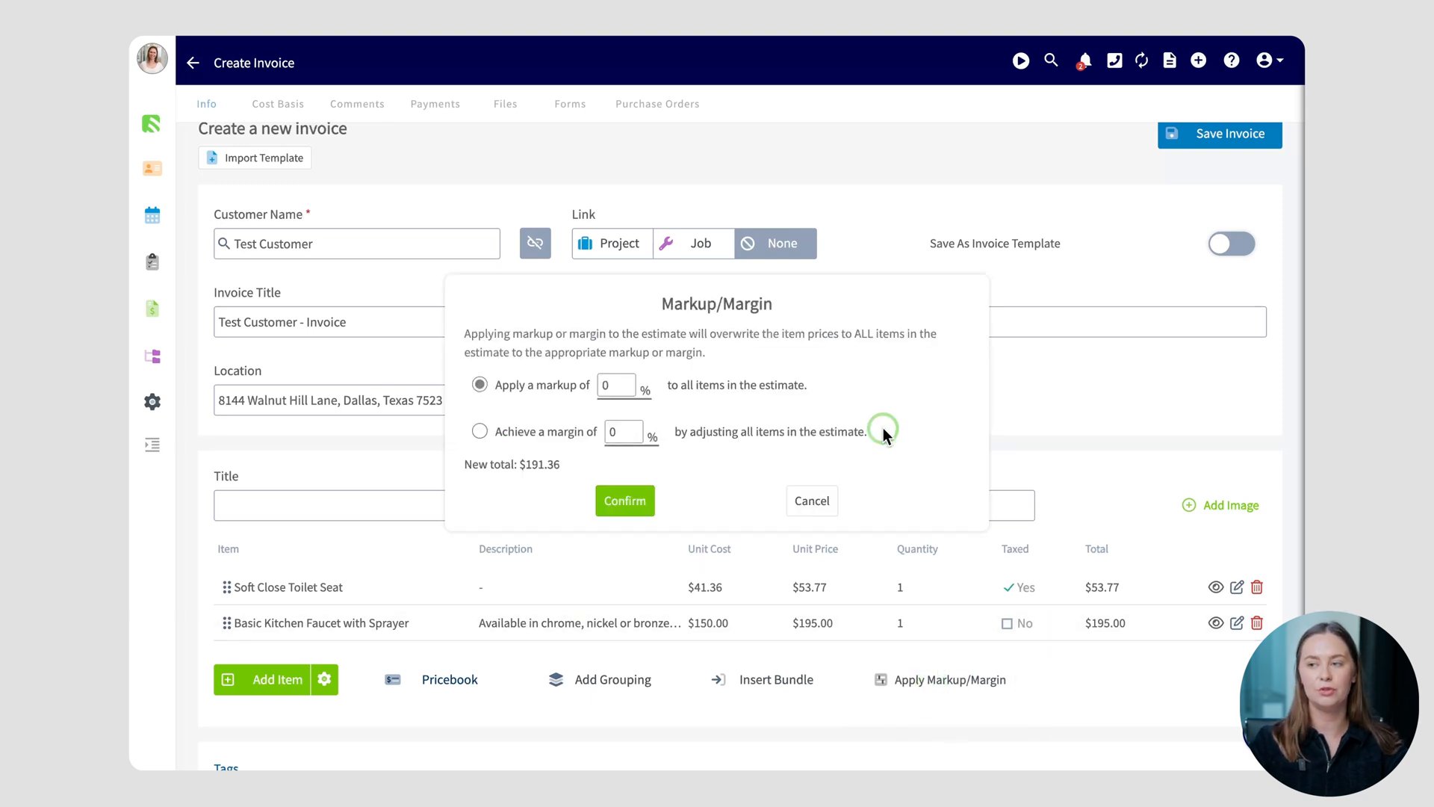
{"action": "left_click", "coordinate": [480, 384]}
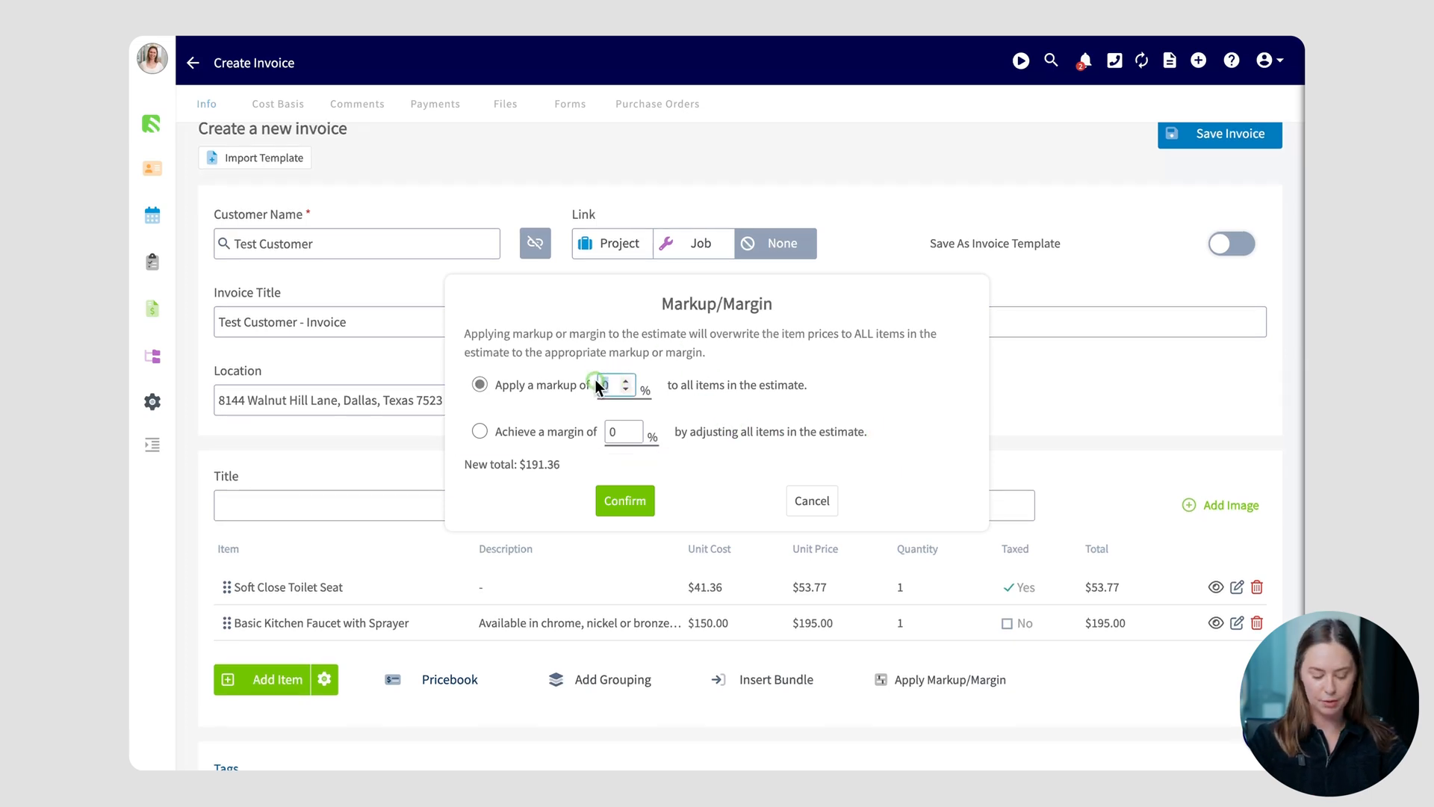
{"action": "type", "text": "50"}
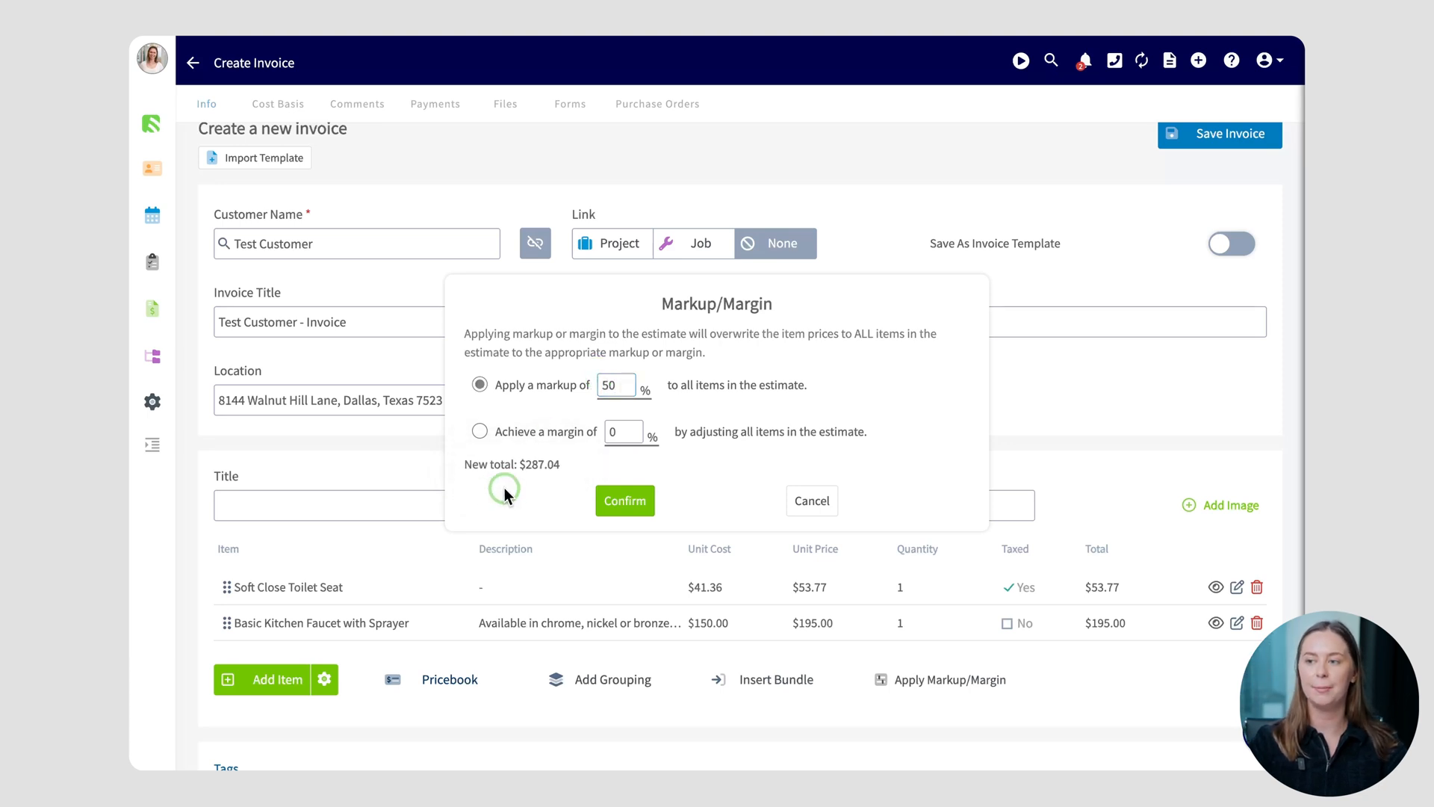
{"action": "left_click", "coordinate": [624, 500]}
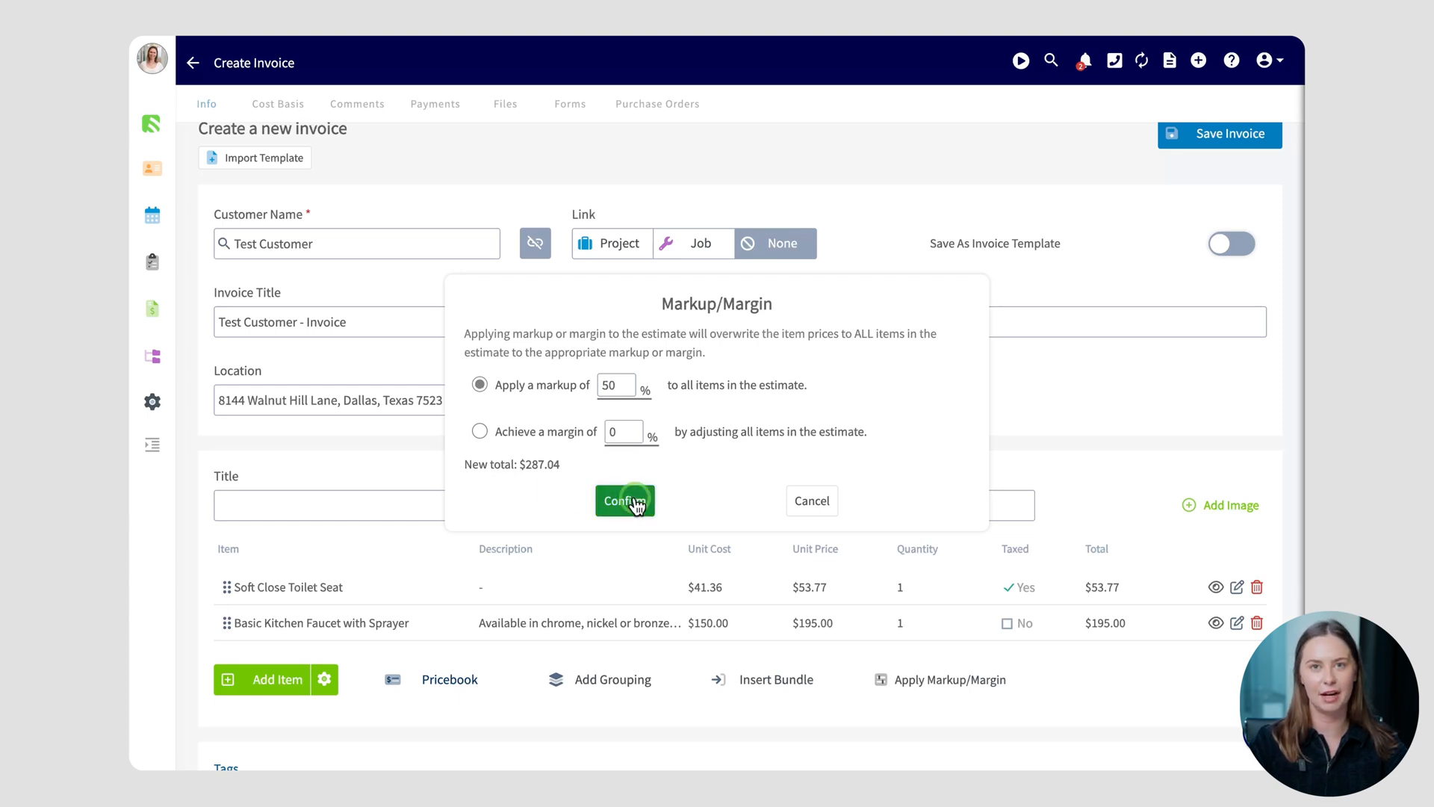
{"action": "left_click", "coordinate": [624, 500]}
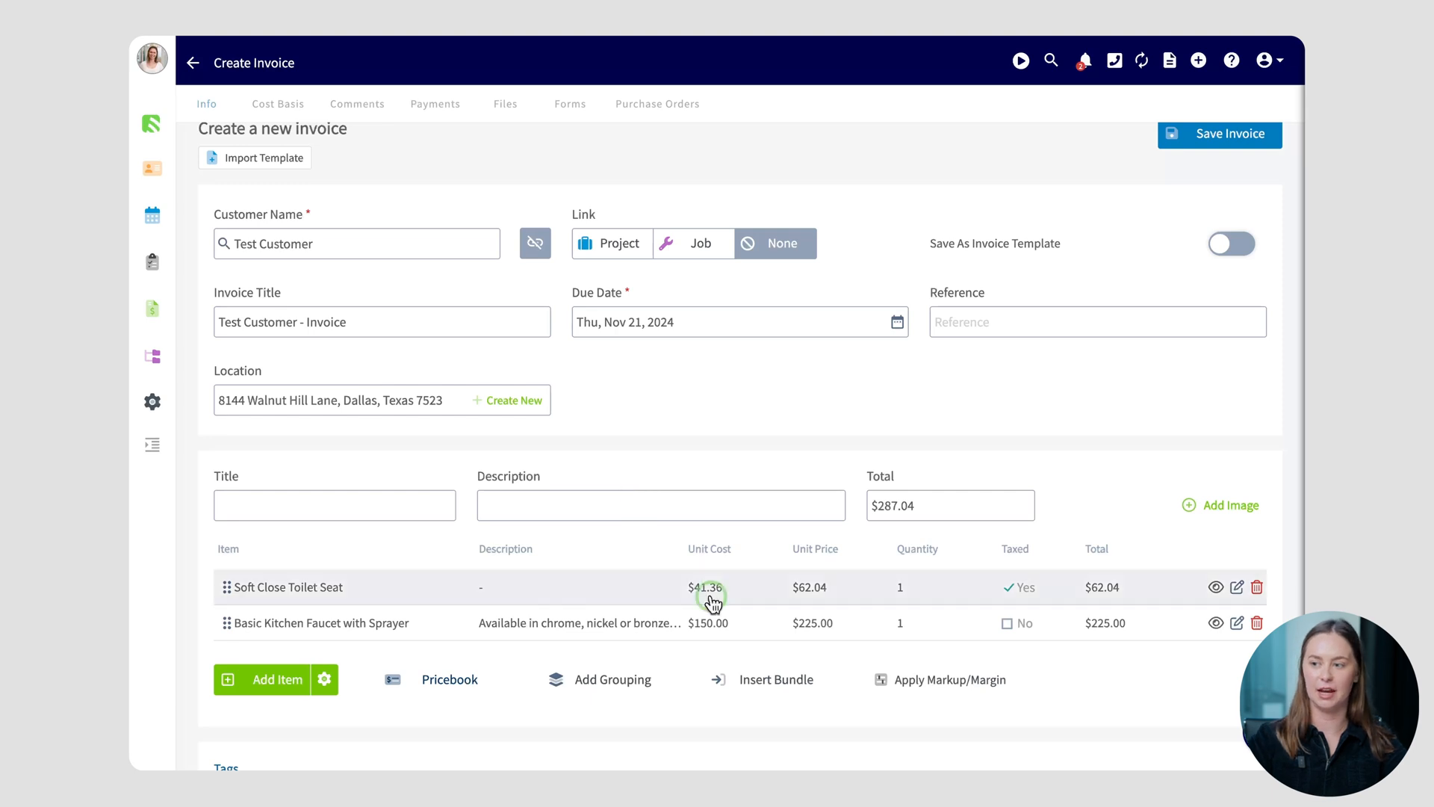
{"action": "mouse_move", "coordinate": [766, 678]}
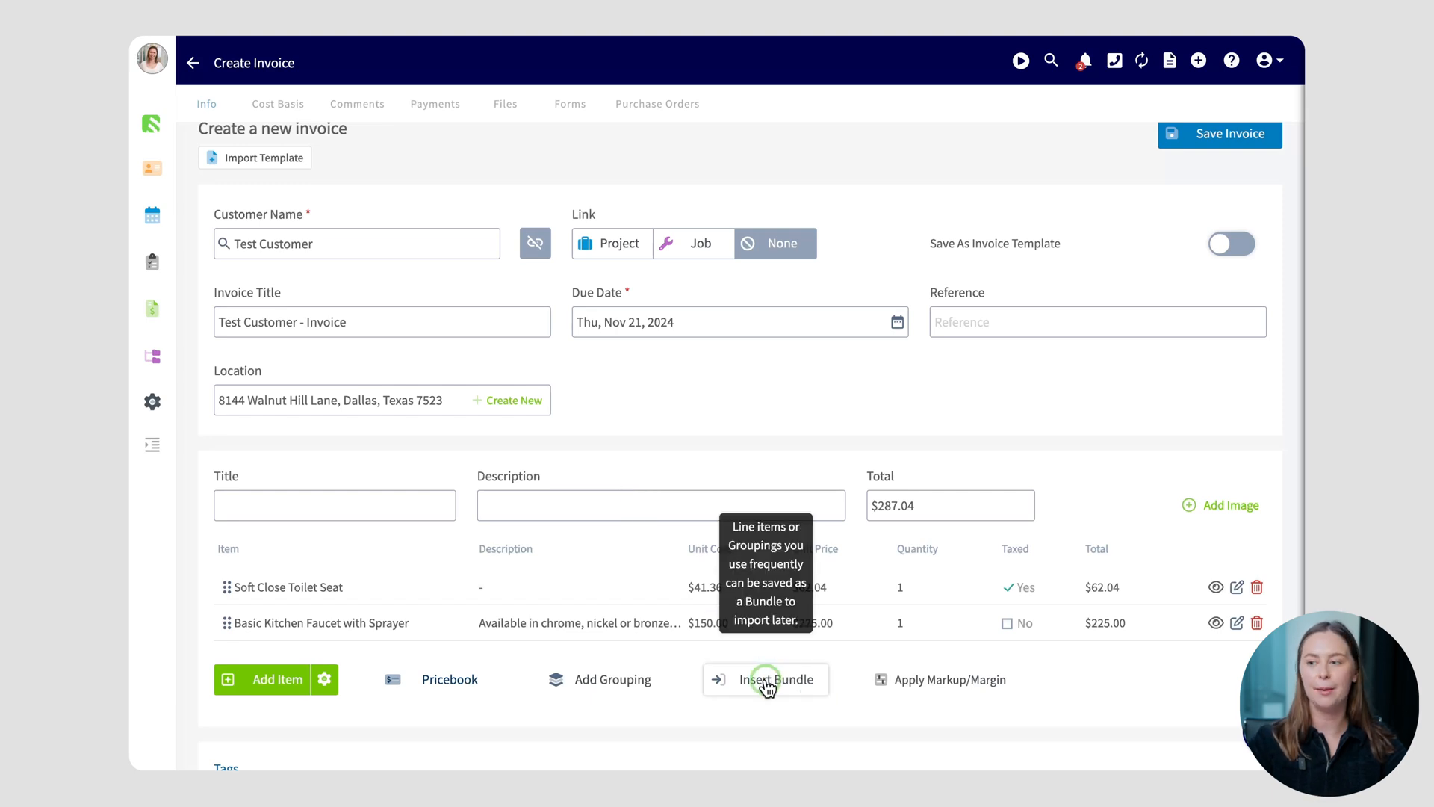
Insert the Faucet Install bundle, adding labor, faucet and water filter lines for a $774.33 total
{"action": "left_click", "coordinate": [778, 679]}
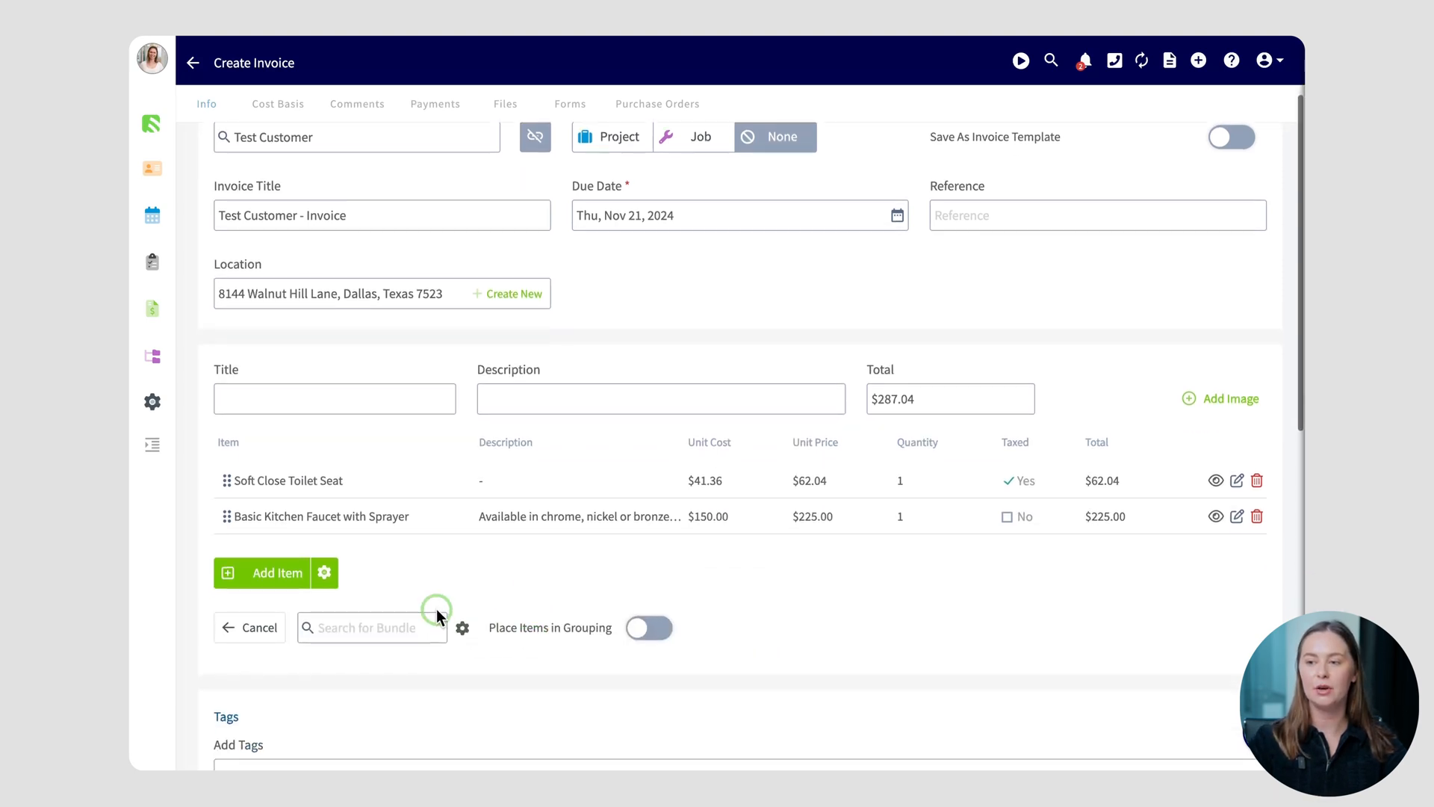
{"action": "left_click", "coordinate": [372, 626]}
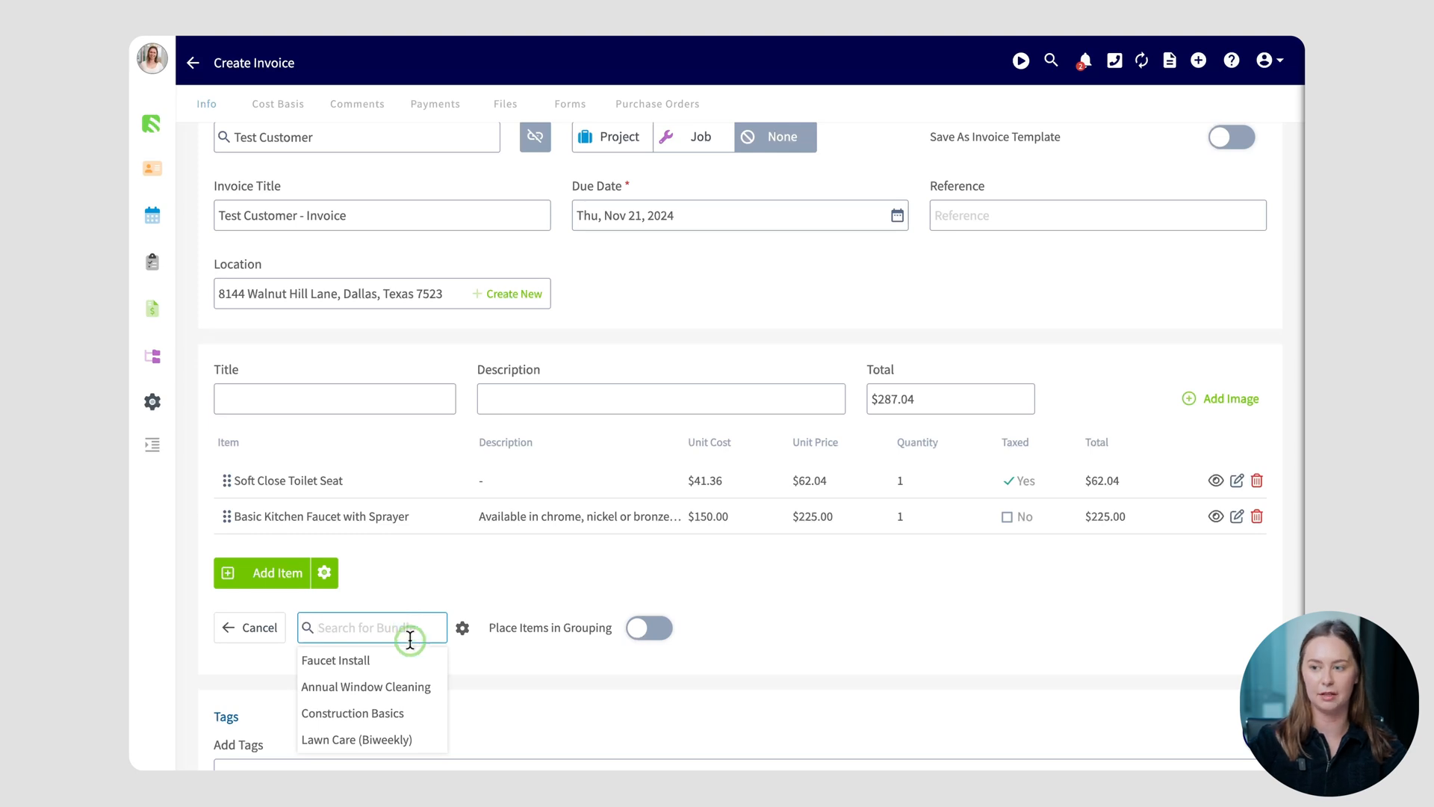
{"action": "mouse_move", "coordinate": [348, 659]}
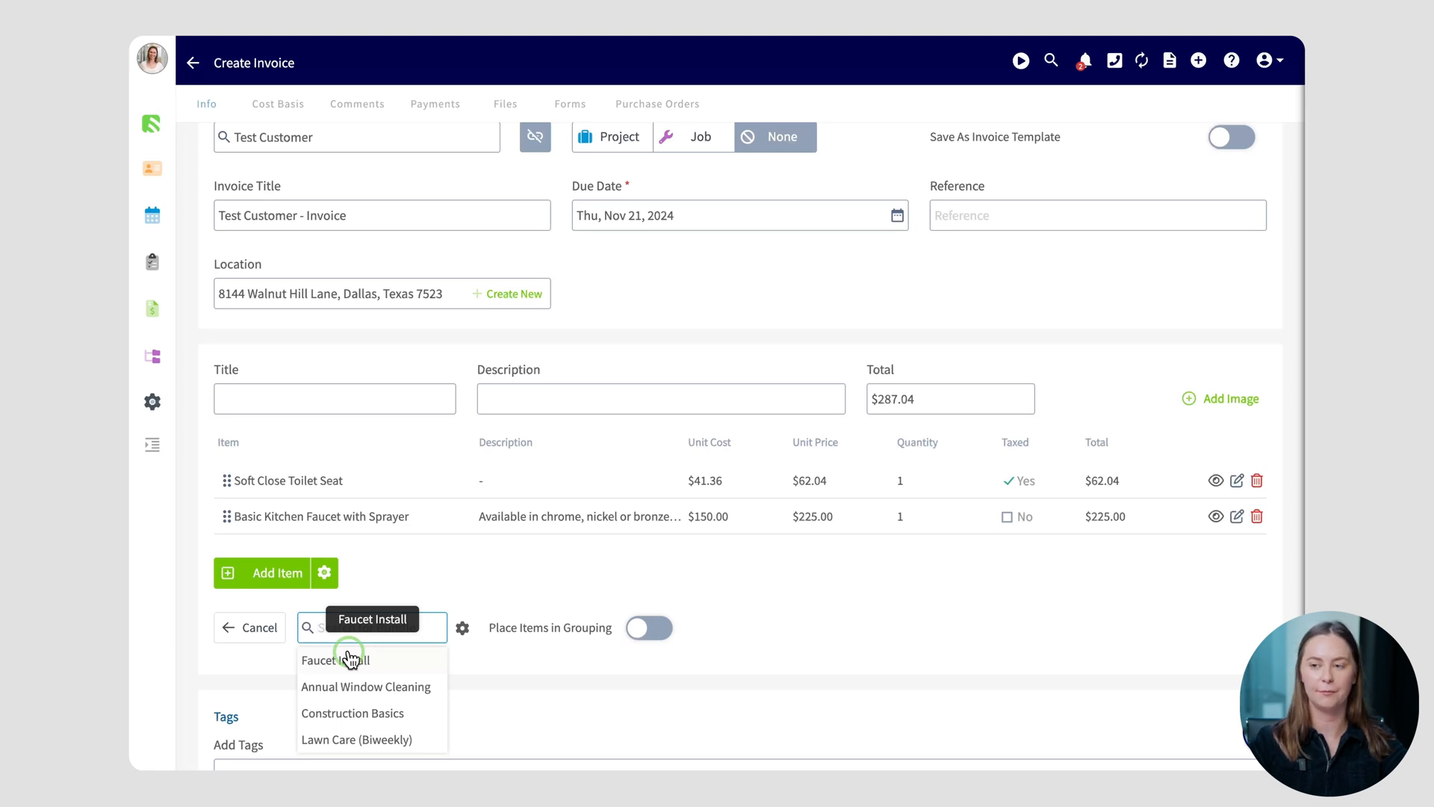
{"action": "left_click", "coordinate": [335, 659]}
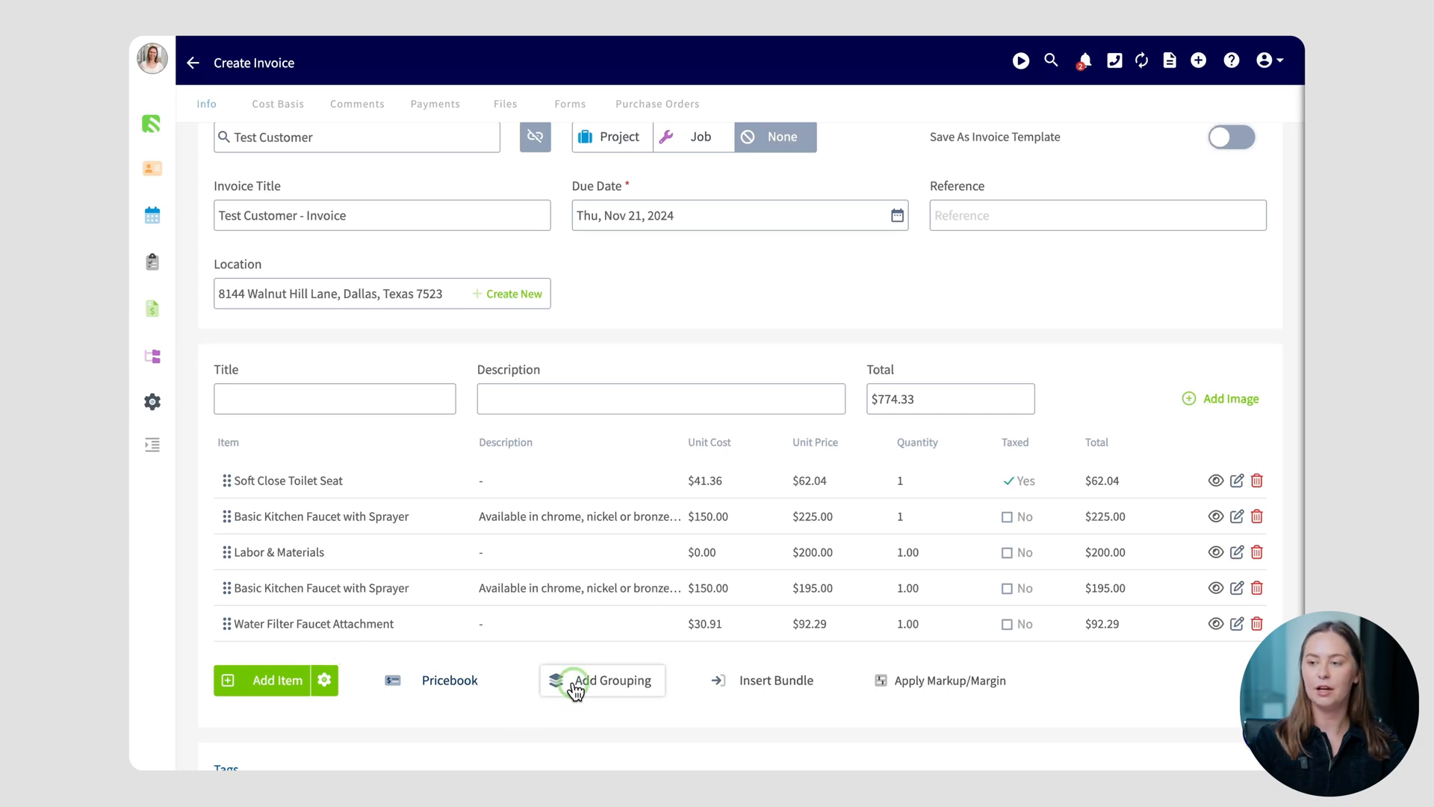
Save a 'Faucets' grouping hidden from the customer and drag a kitchen faucet item into it
{"action": "left_click", "coordinate": [600, 680]}
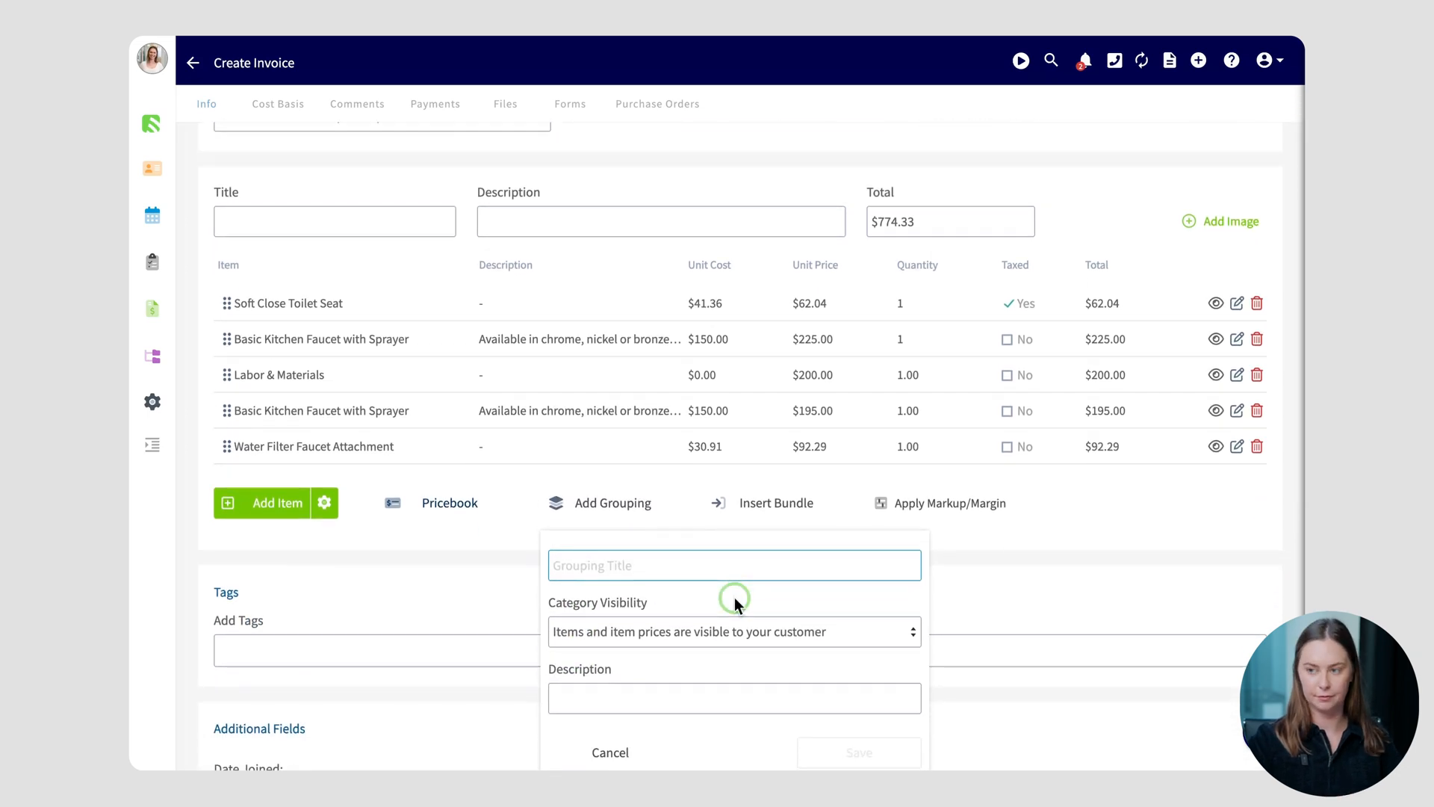
{"action": "type", "text": "Faucets"}
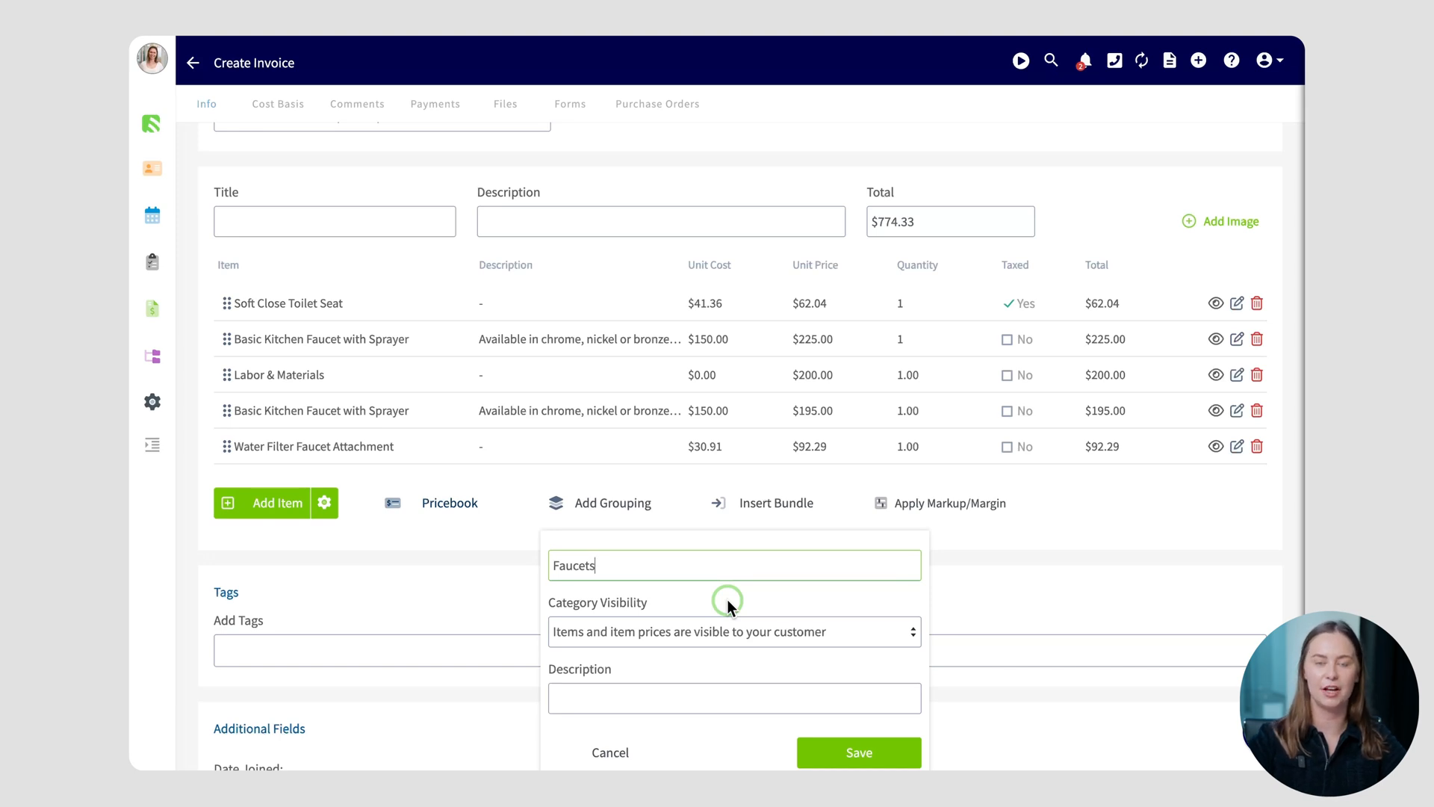
{"action": "left_click", "coordinate": [732, 631]}
{"action": "type", "text": "All faucets nee"}
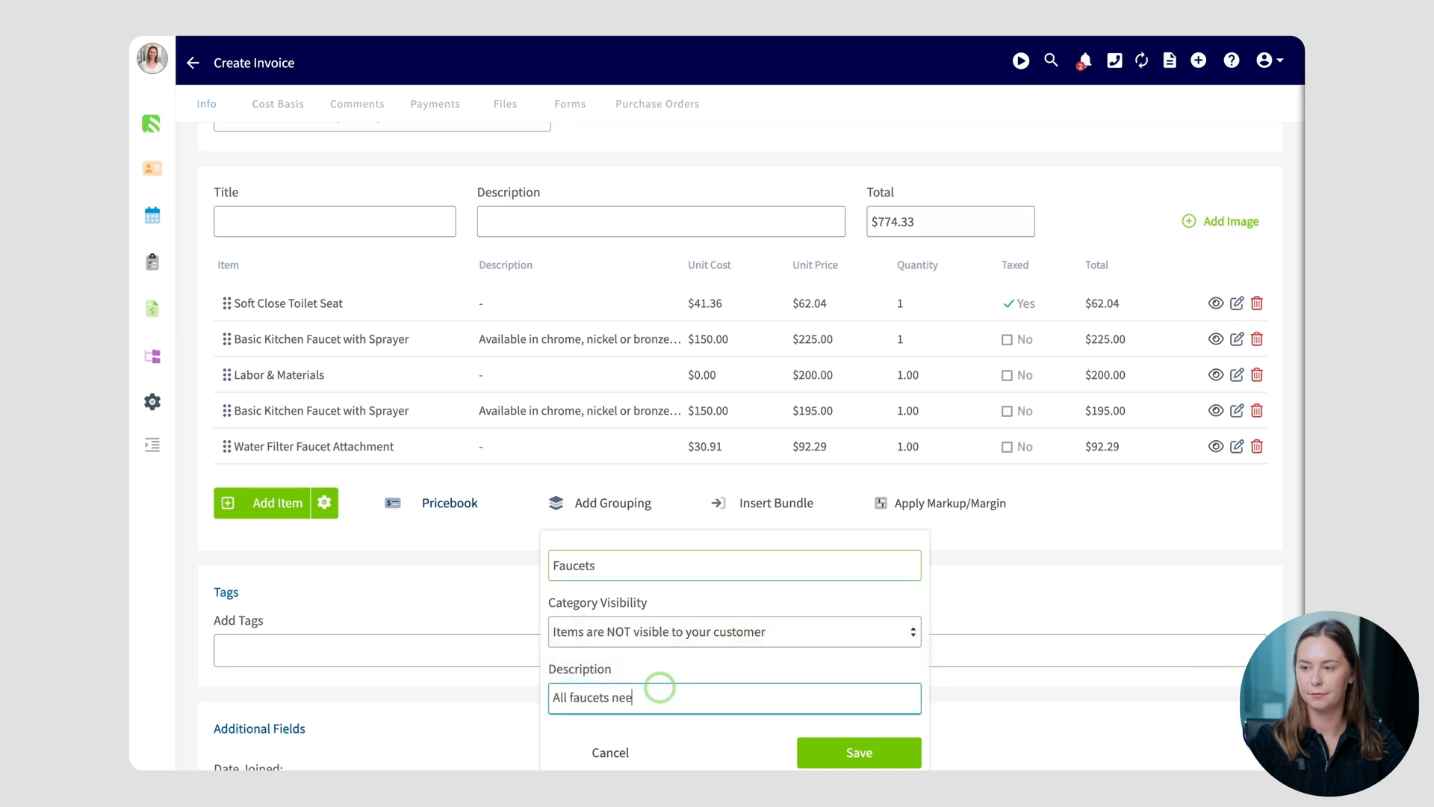
{"action": "left_click", "coordinate": [857, 752]}
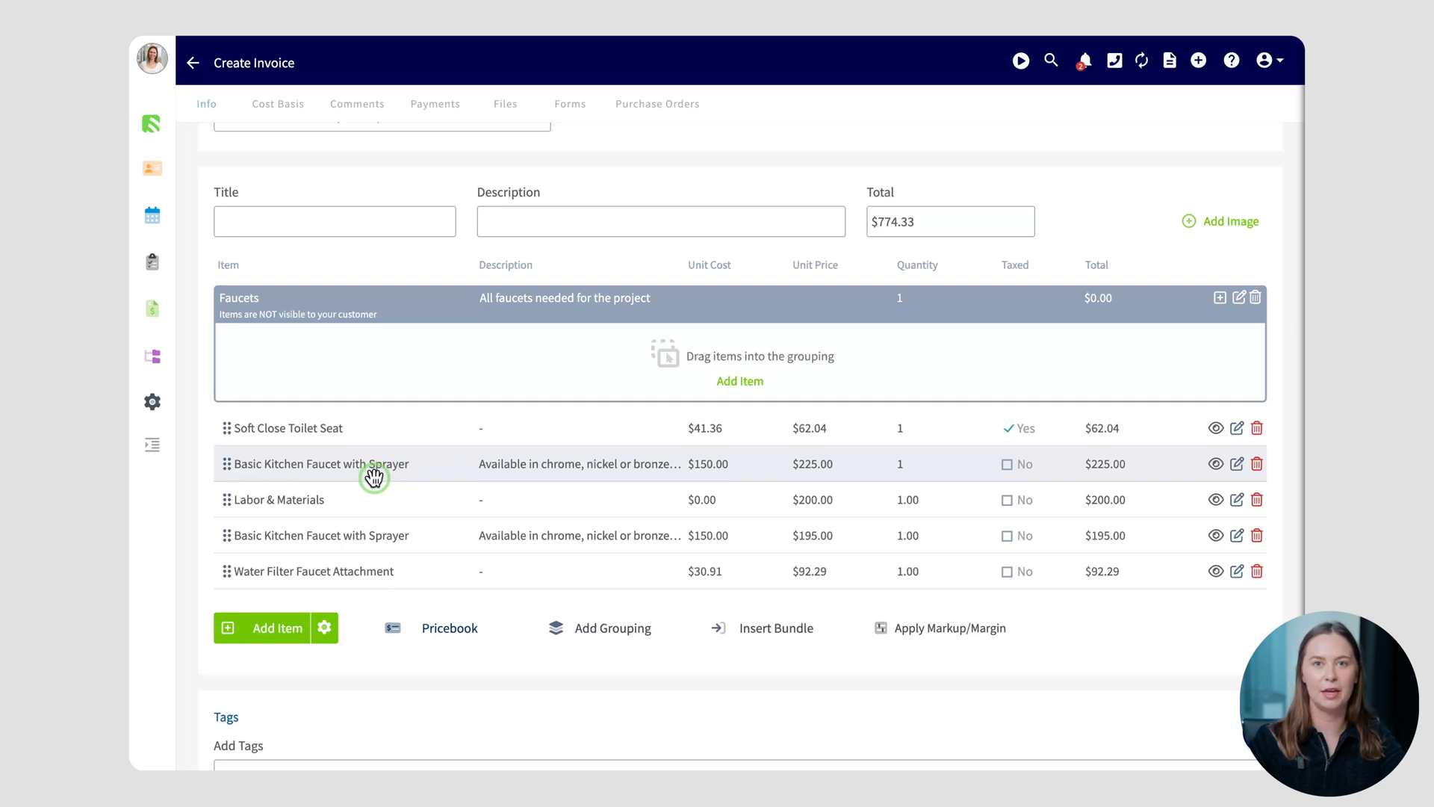
{"action": "left_click_drag", "start_coordinate": [374, 474], "coordinate": [402, 356]}
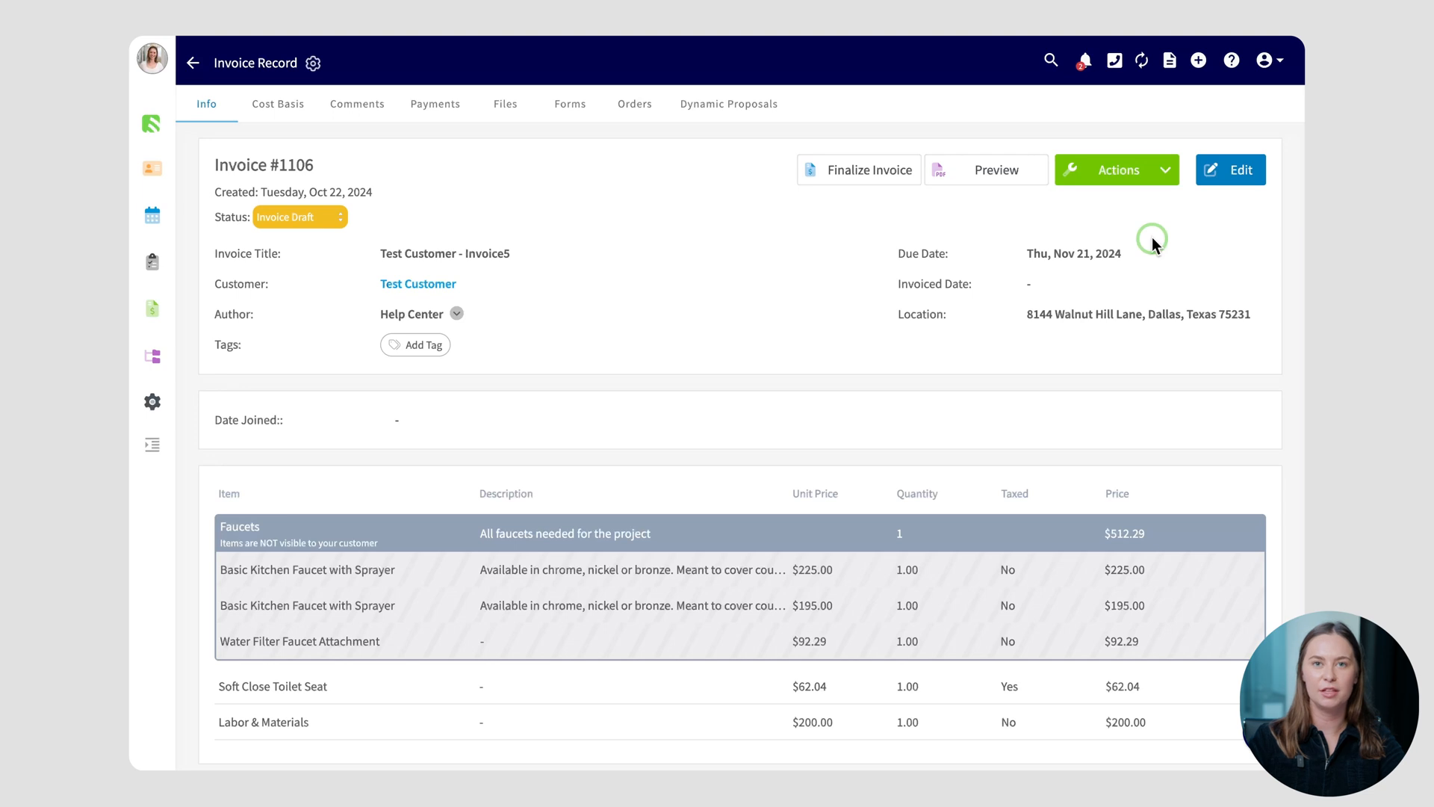
Preview invoice #1106 as the customer, showing the Faucets group at $512.29 and a $779.45 total
{"action": "left_click", "coordinate": [986, 169]}
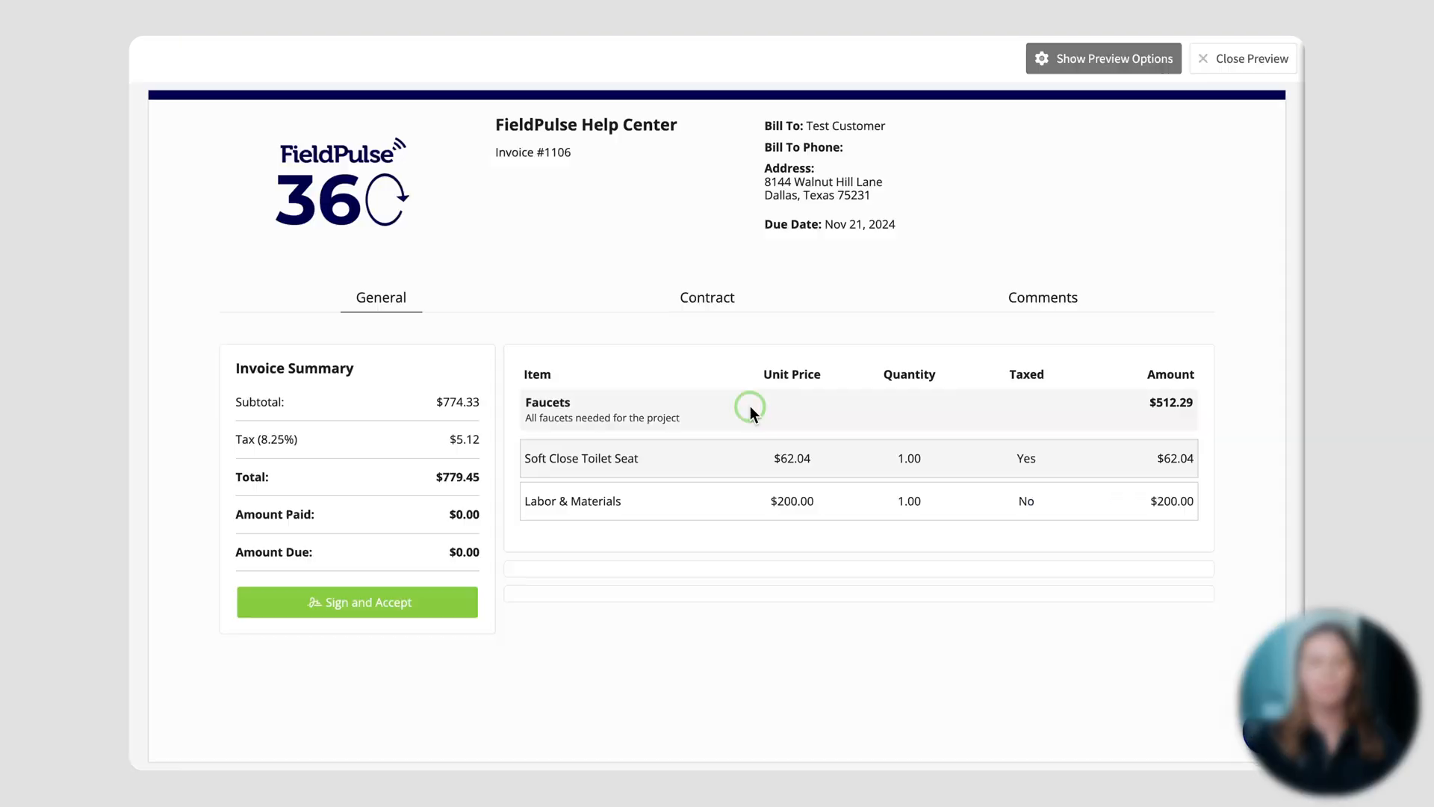